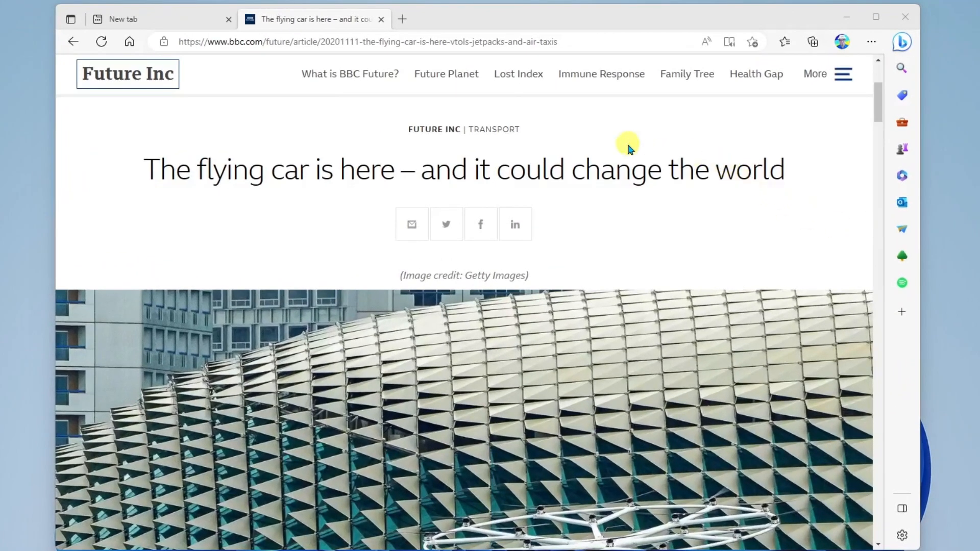
{"action": "mouse_move", "coordinate": [773, 200]}
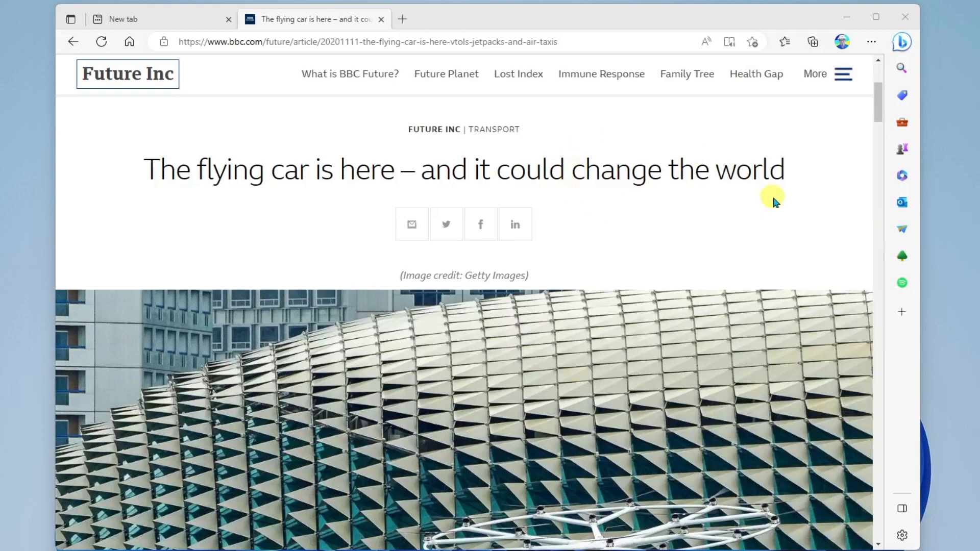
- Scroll down the BBC flying-car article until the Blade Runner still and caption are visible
{"action": "scroll", "scroll_direction": "down", "scroll_amount": 3}
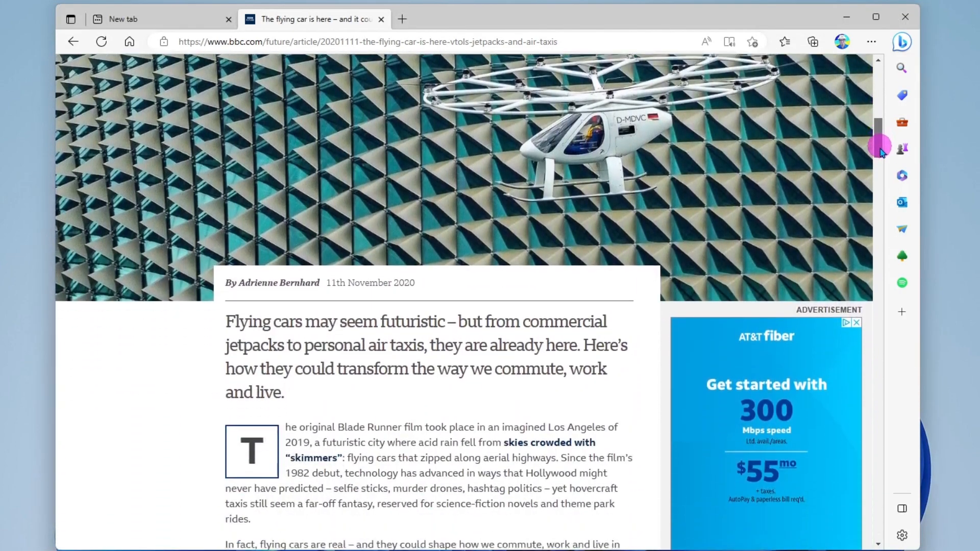
{"action": "scroll", "scroll_direction": "down", "scroll_amount": 3}
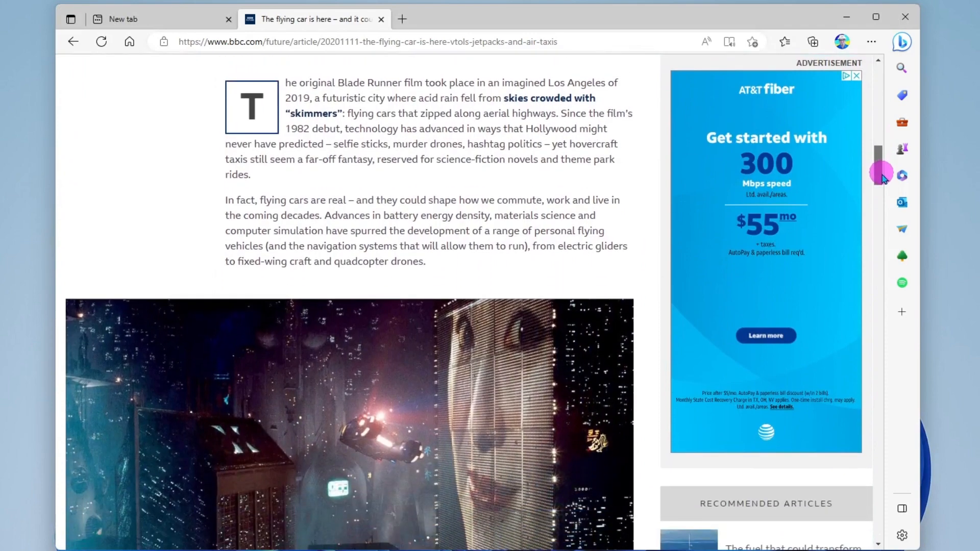
{"action": "scroll", "scroll_direction": "down", "scroll_amount": 3}
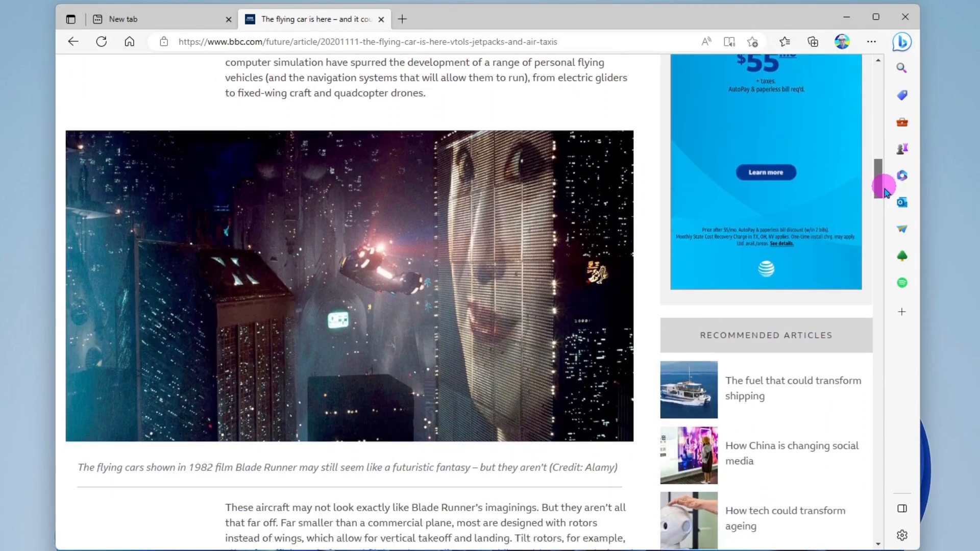
{"action": "scroll", "scroll_direction": "down", "scroll_amount": 3}
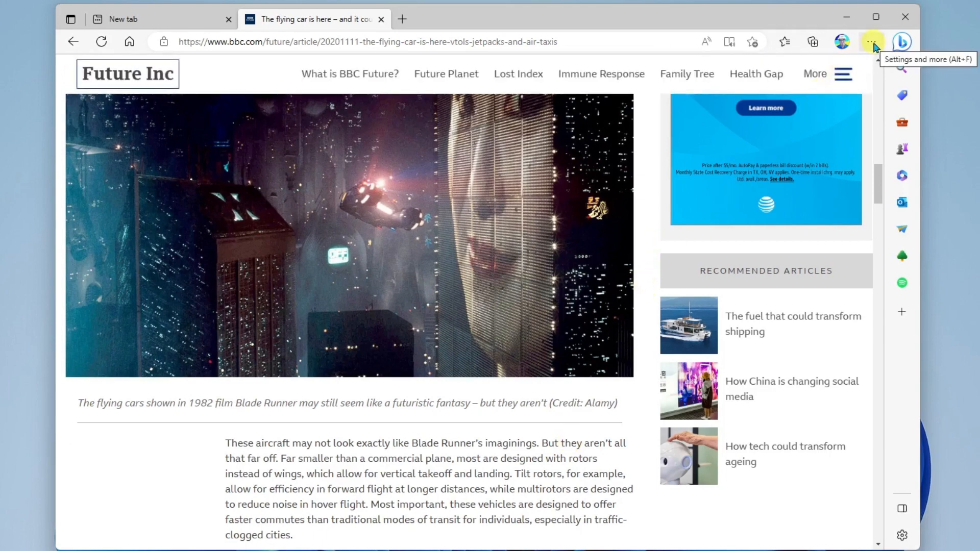
- Launch Web capture from the Settings and more menu over the article page
{"action": "left_click", "coordinate": [870, 42]}
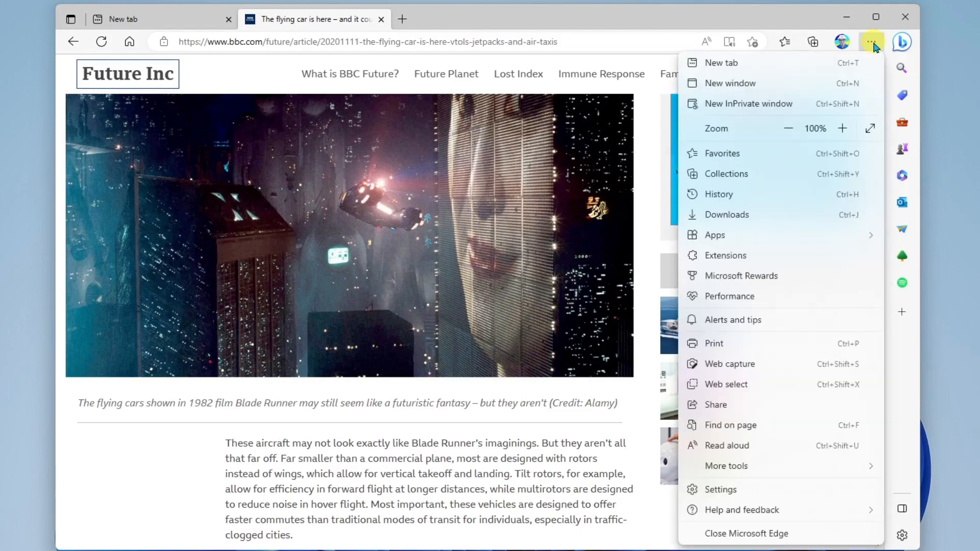
{"action": "mouse_move", "coordinate": [781, 194]}
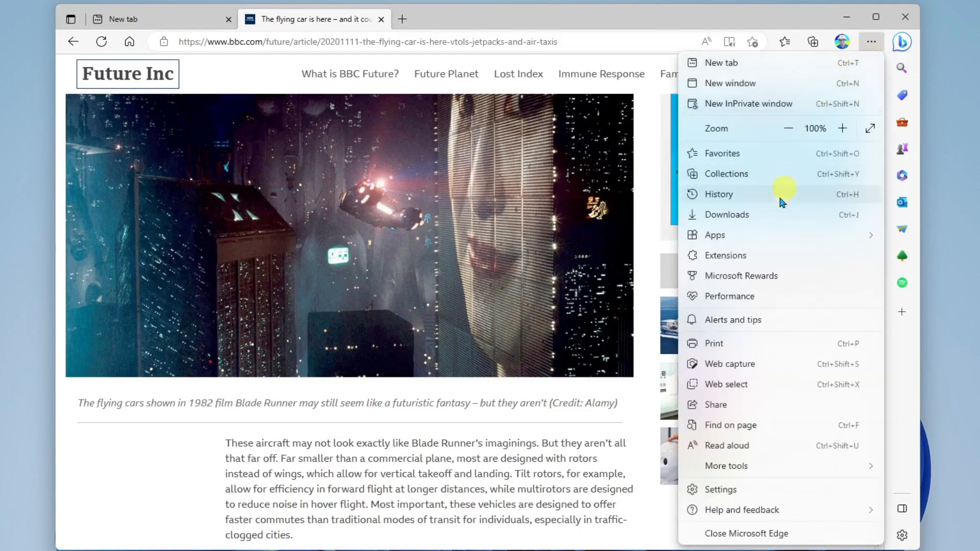
{"action": "mouse_move", "coordinate": [755, 364]}
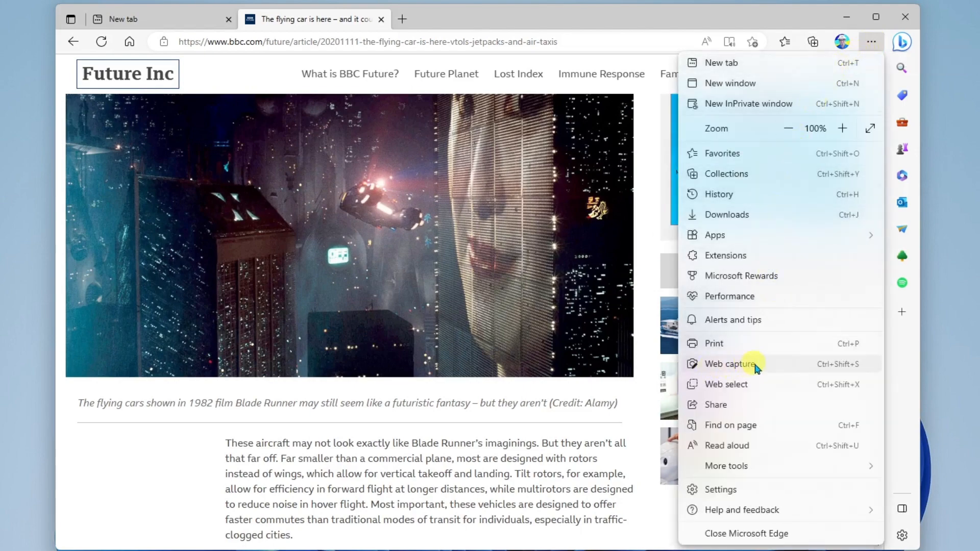
{"action": "left_click", "coordinate": [729, 364]}
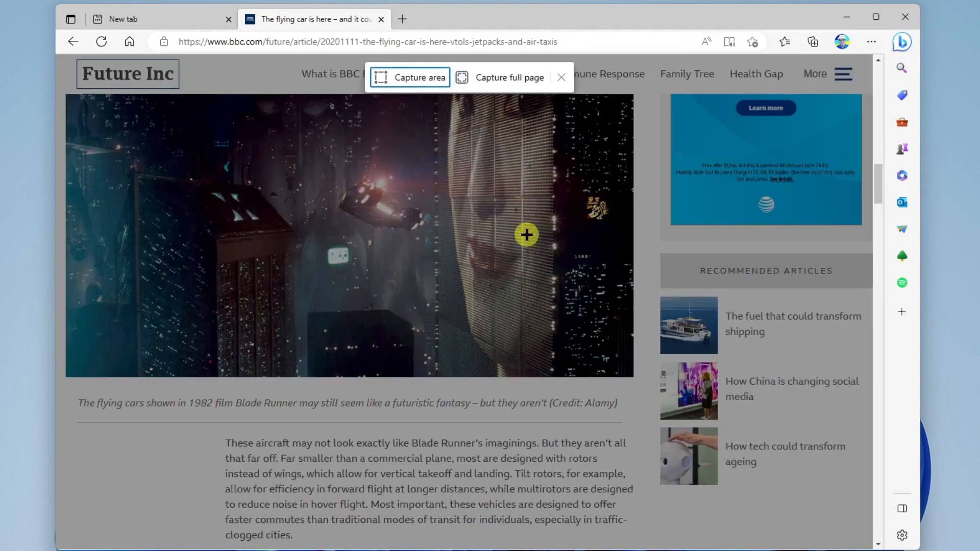
{"action": "mouse_move", "coordinate": [450, 116]}
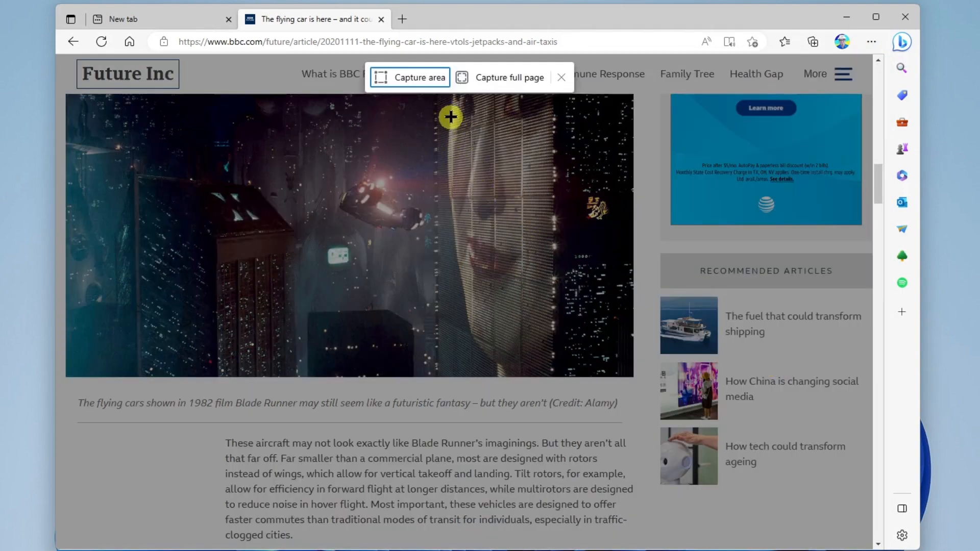
{"action": "mouse_move", "coordinate": [422, 78]}
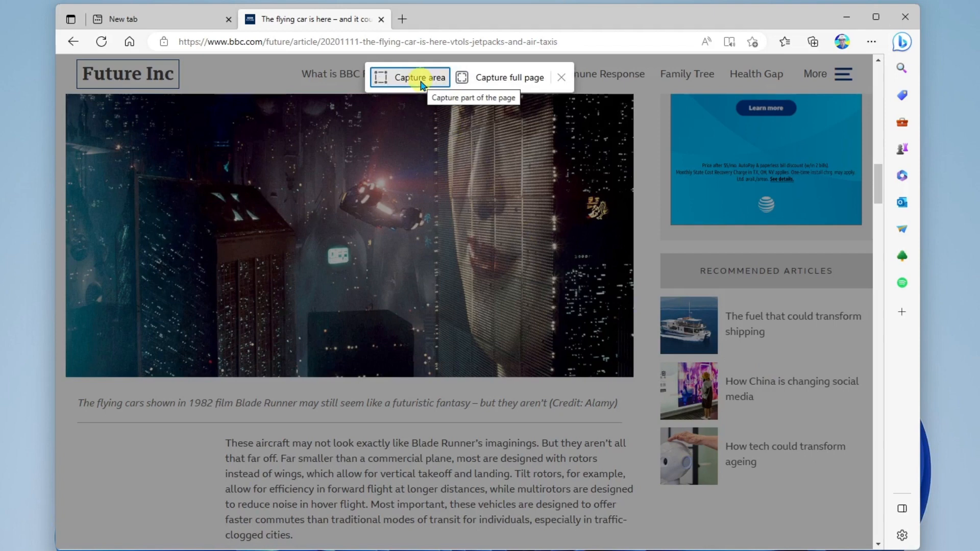
{"action": "mouse_move", "coordinate": [508, 81]}
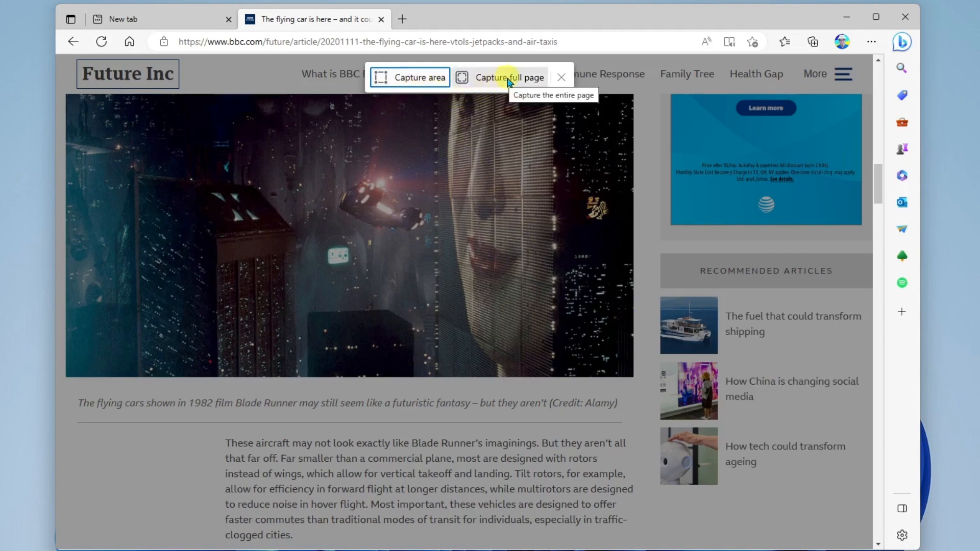
{"action": "mouse_move", "coordinate": [429, 90]}
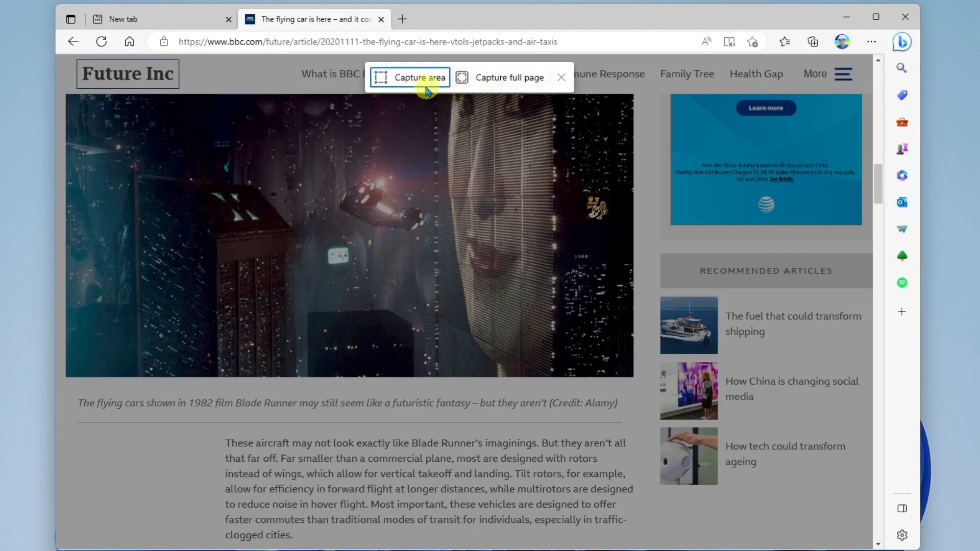
{"action": "mouse_move", "coordinate": [407, 77]}
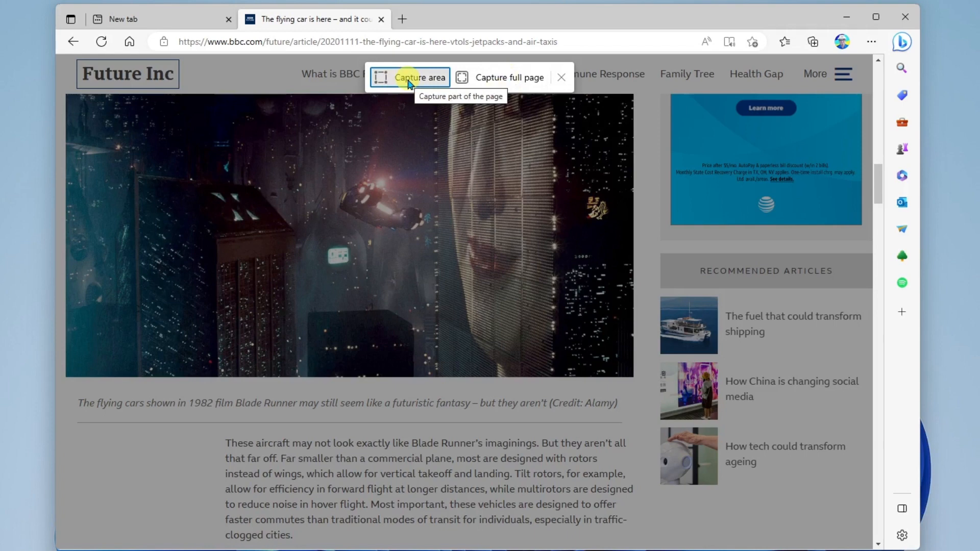
- Capture an area by dragging a rectangle enclosing the Blade Runner film still
{"action": "left_click", "coordinate": [414, 78]}
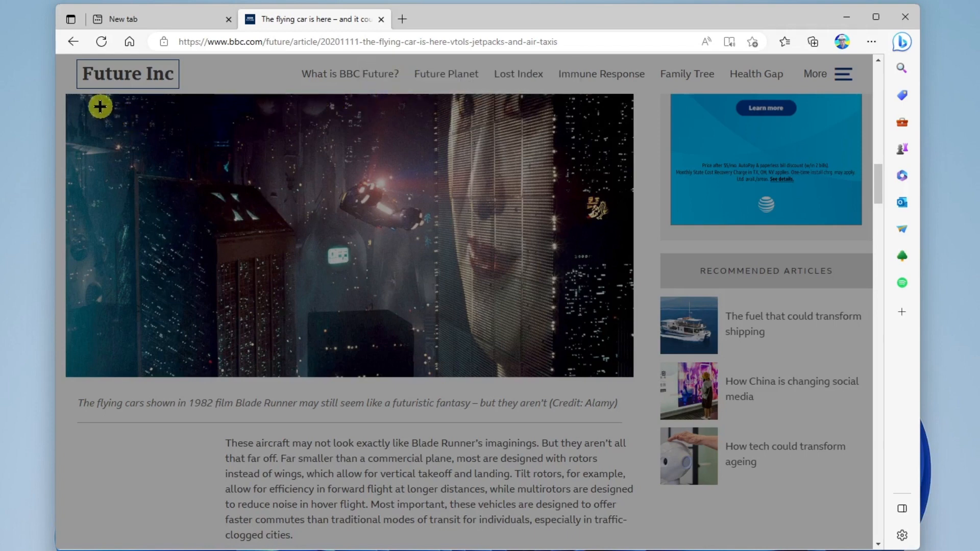
{"action": "left_click_drag", "start_coordinate": [99, 106], "coordinate": [356, 144]}
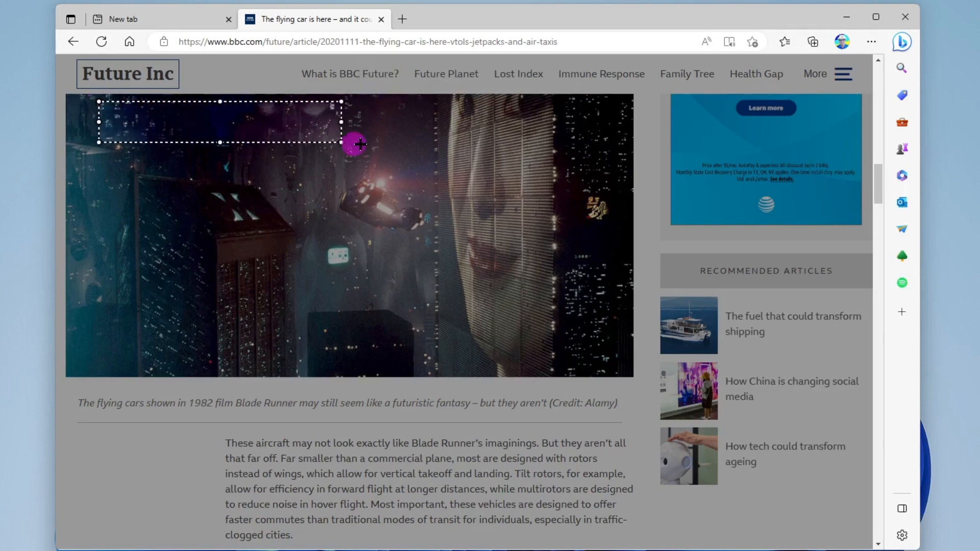
{"action": "left_click_drag", "start_coordinate": [359, 144], "coordinate": [589, 331]}
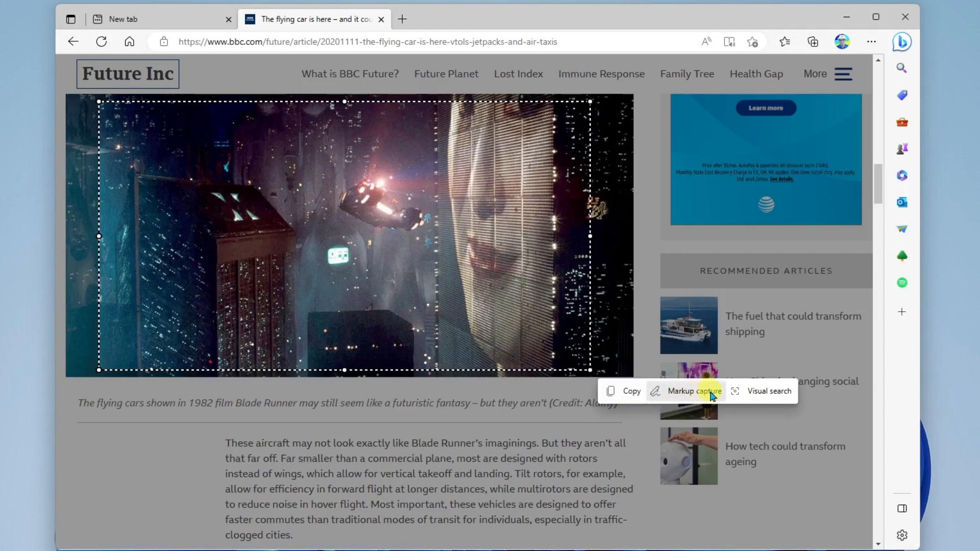
{"action": "mouse_move", "coordinate": [753, 396]}
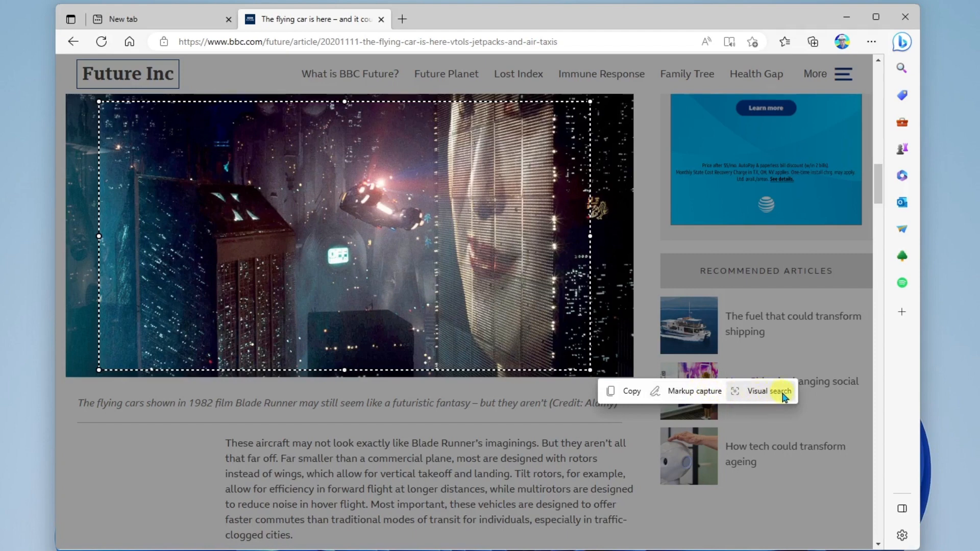
{"action": "mouse_move", "coordinate": [775, 402]}
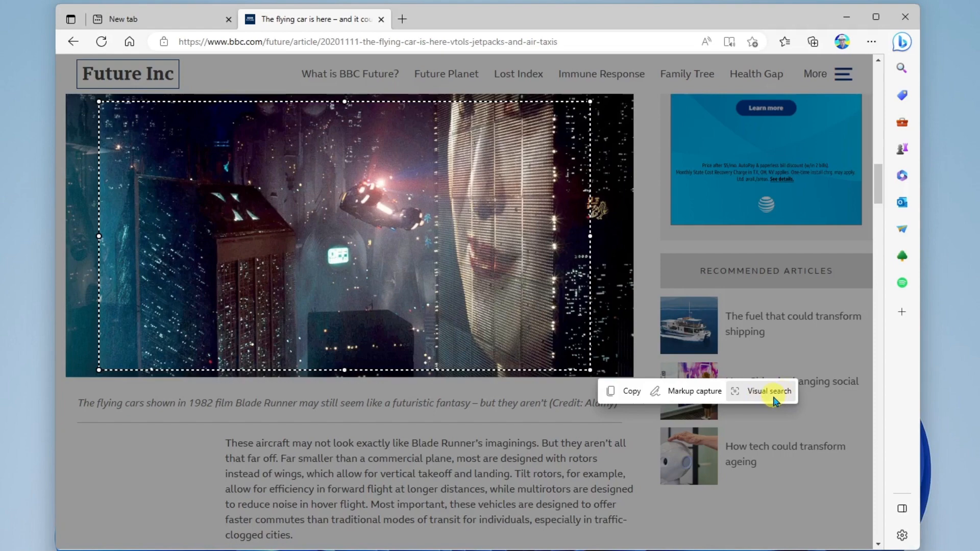
- Run a visual search on the captured still and browse the related-image results in the sidebar
{"action": "left_click", "coordinate": [768, 390]}
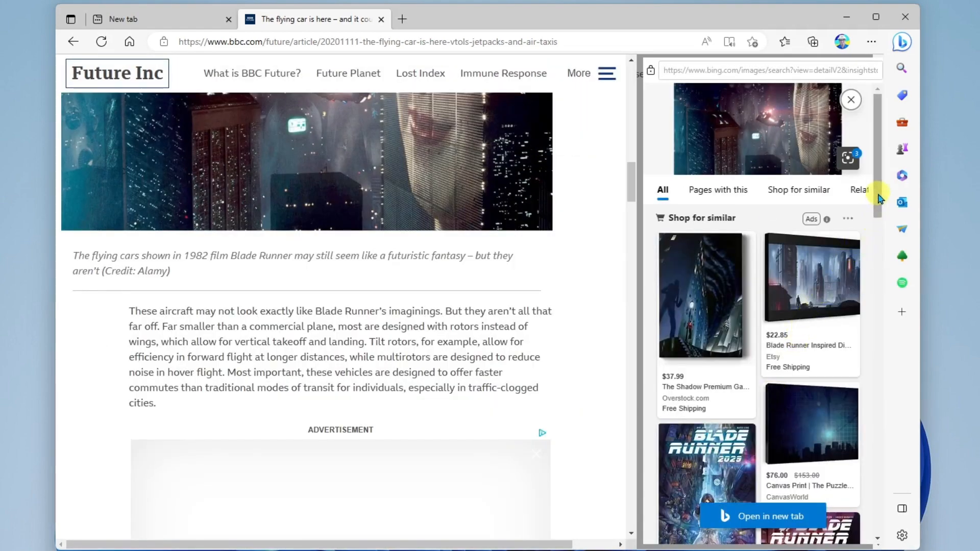
{"action": "mouse_move", "coordinate": [879, 148]}
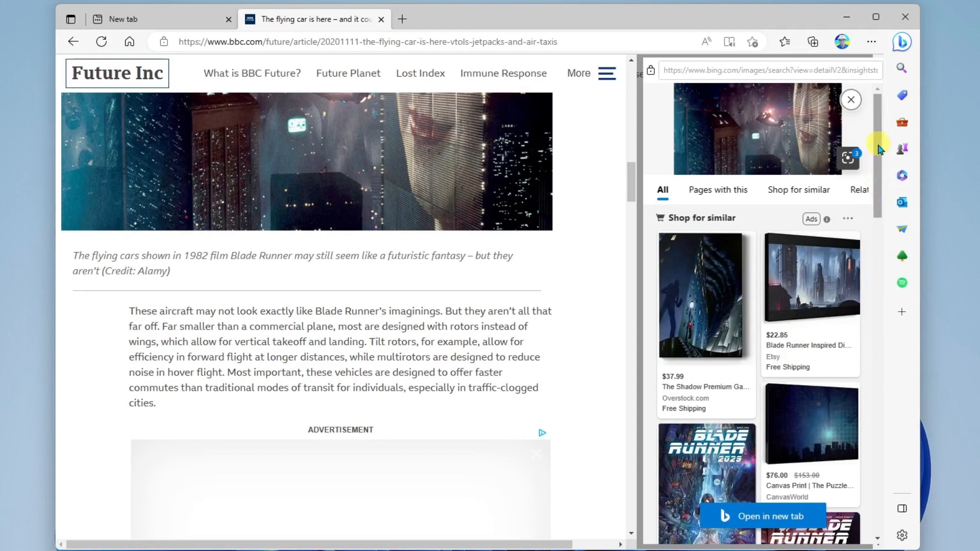
{"action": "scroll", "scroll_direction": "down", "scroll_amount": 3}
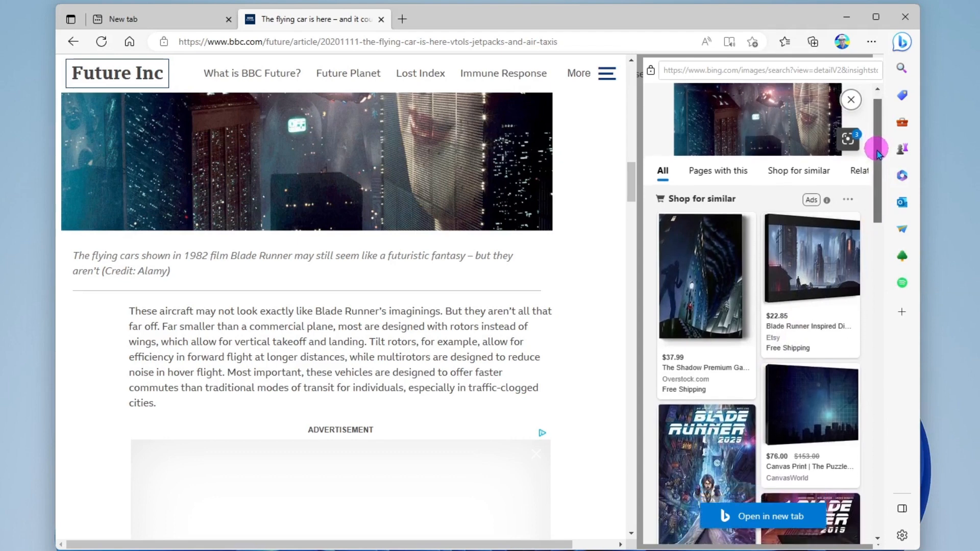
{"action": "scroll", "scroll_direction": "down", "scroll_amount": 3}
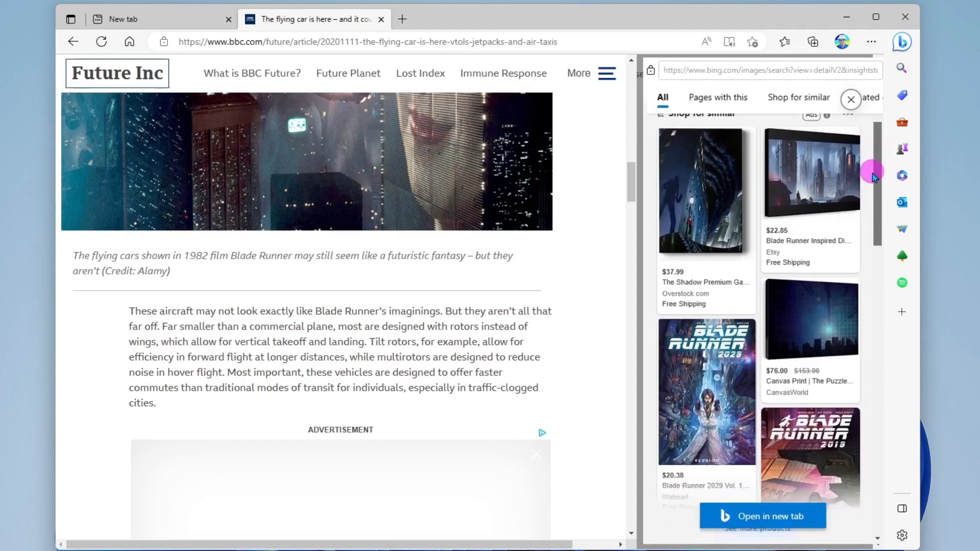
{"action": "scroll", "scroll_direction": "down", "scroll_amount": 3}
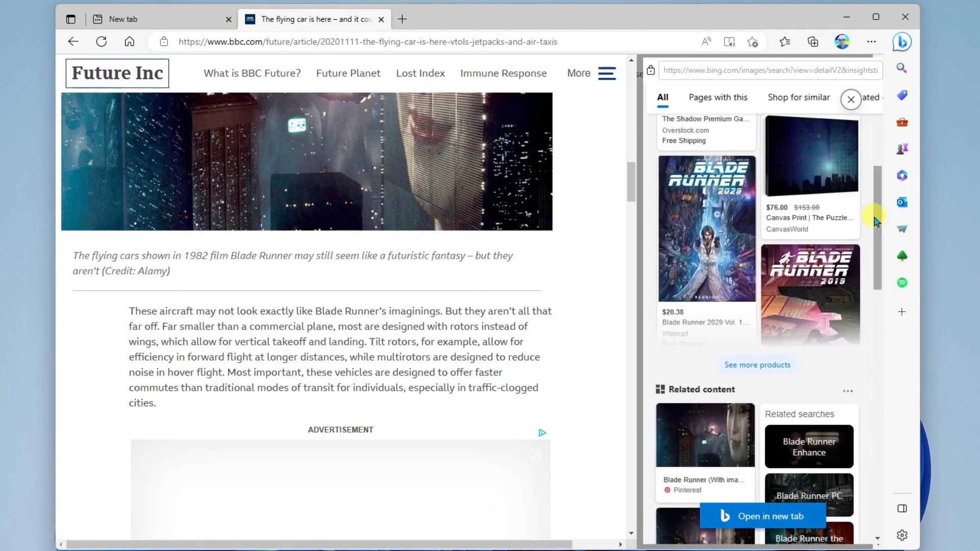
{"action": "mouse_move", "coordinate": [877, 227]}
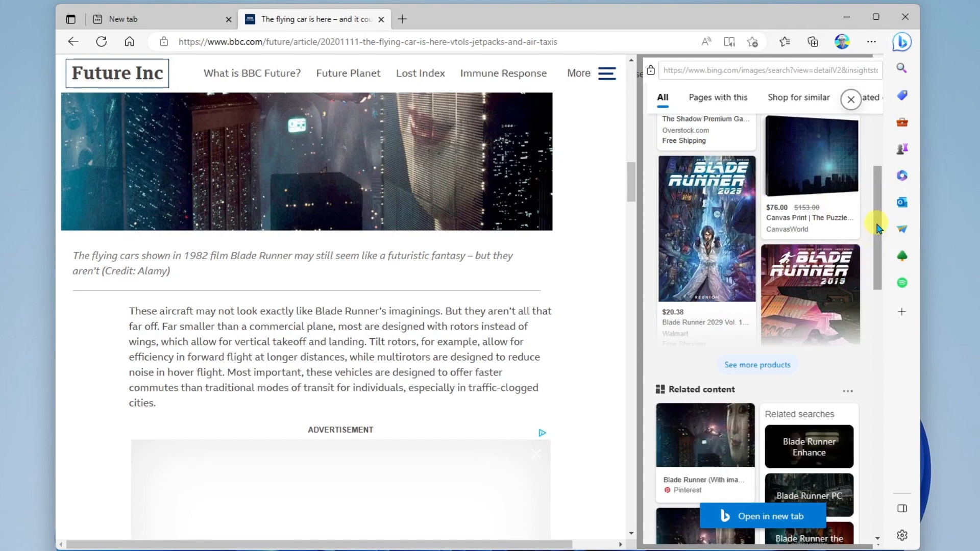
{"action": "scroll", "scroll_direction": "down", "scroll_amount": 3}
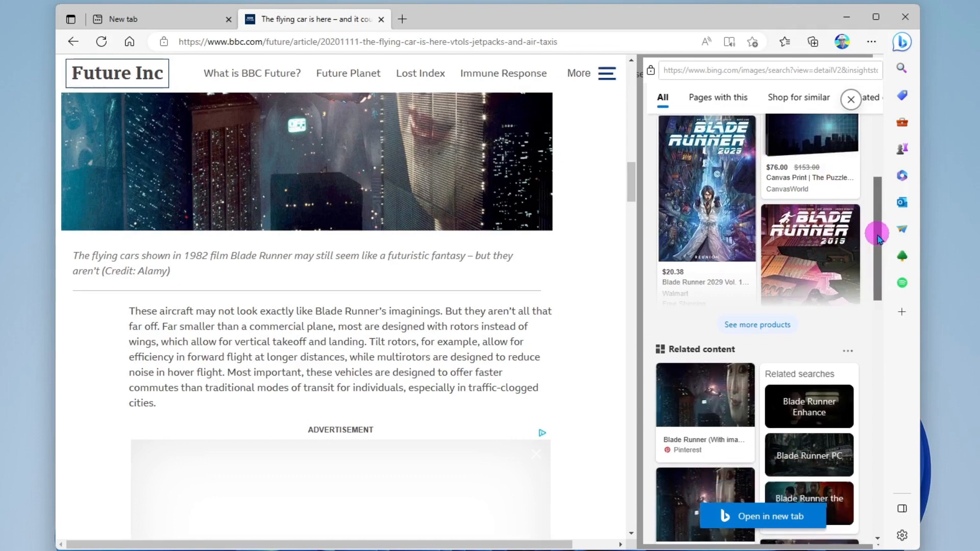
{"action": "scroll", "scroll_direction": "down", "scroll_amount": 3}
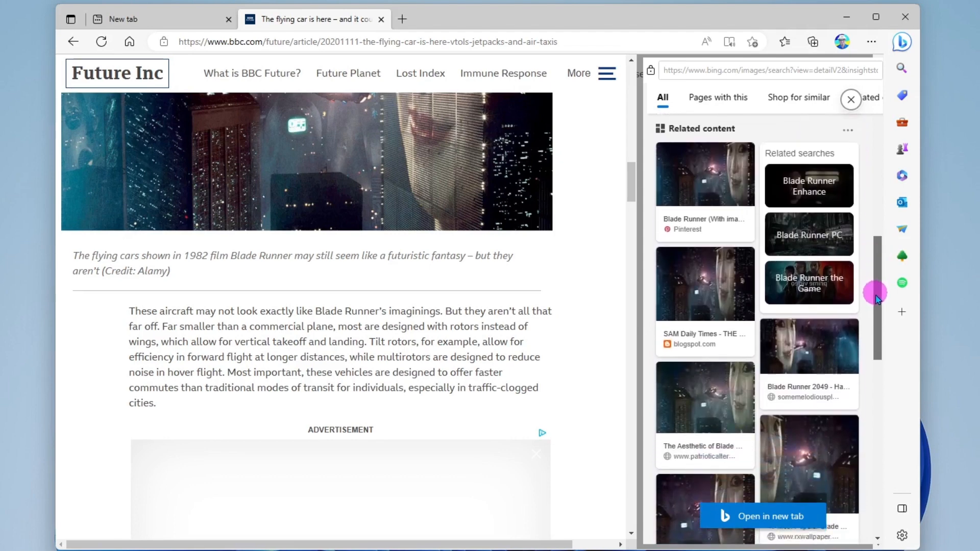
{"action": "scroll", "scroll_direction": "down", "scroll_amount": 3}
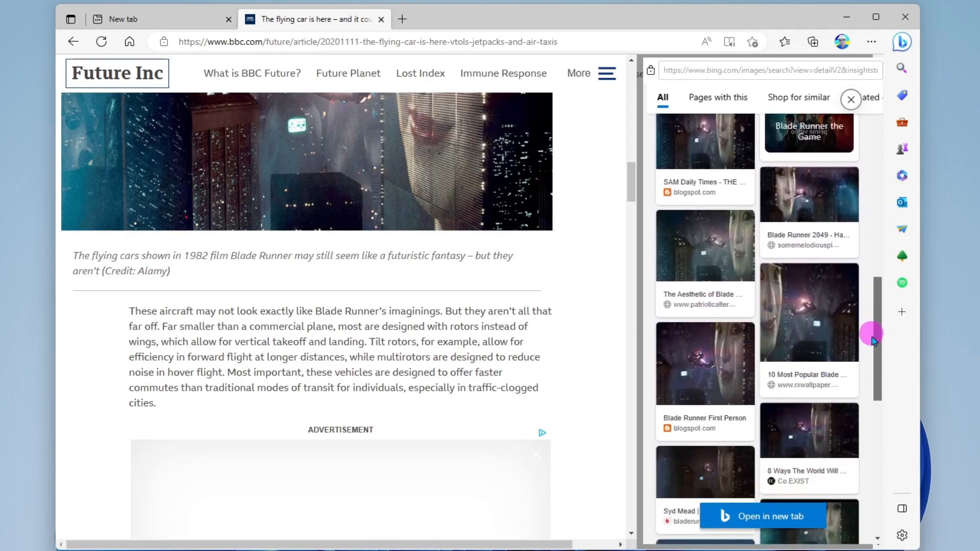
{"action": "scroll", "scroll_direction": "down", "scroll_amount": 3}
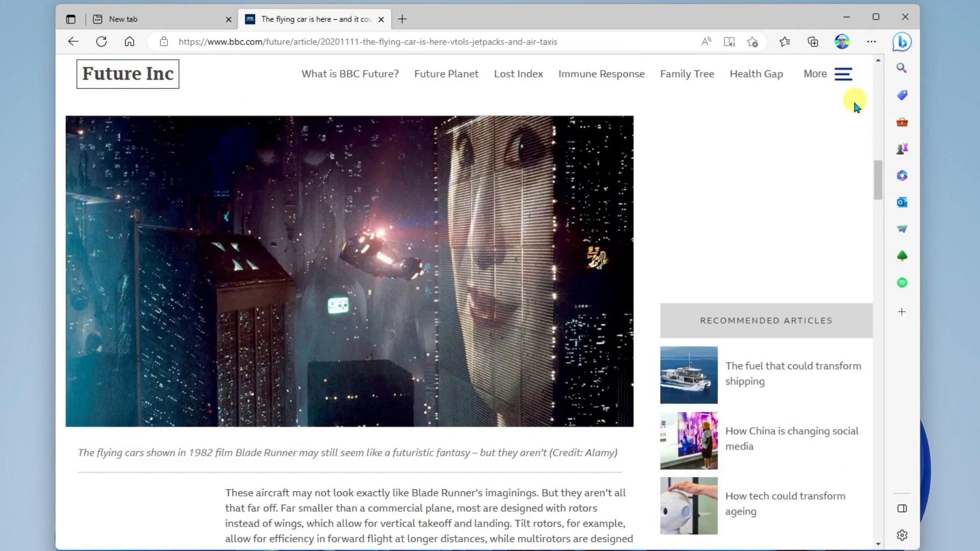
{"action": "mouse_move", "coordinate": [848, 70]}
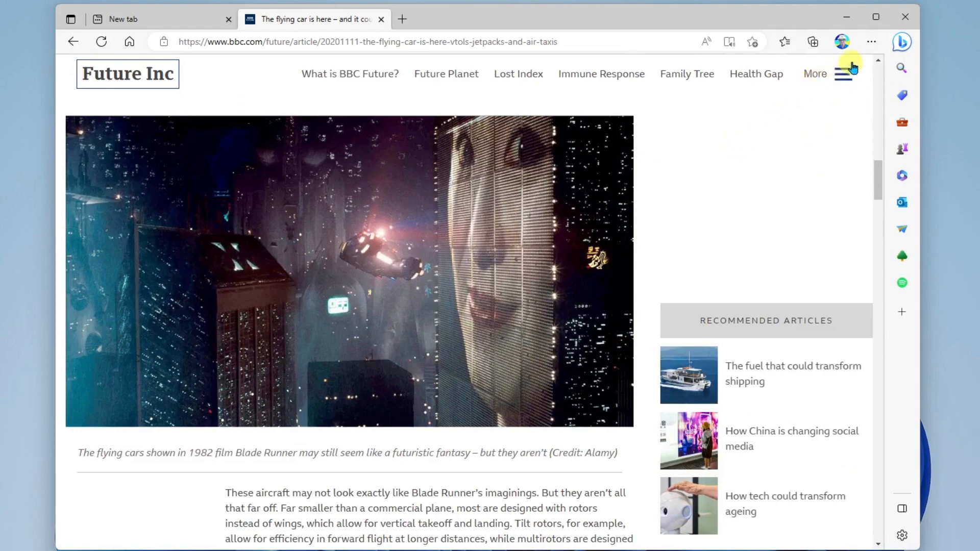
- Relaunch Web capture from the menu and choose Capture full page for the article
{"action": "left_click", "coordinate": [872, 41]}
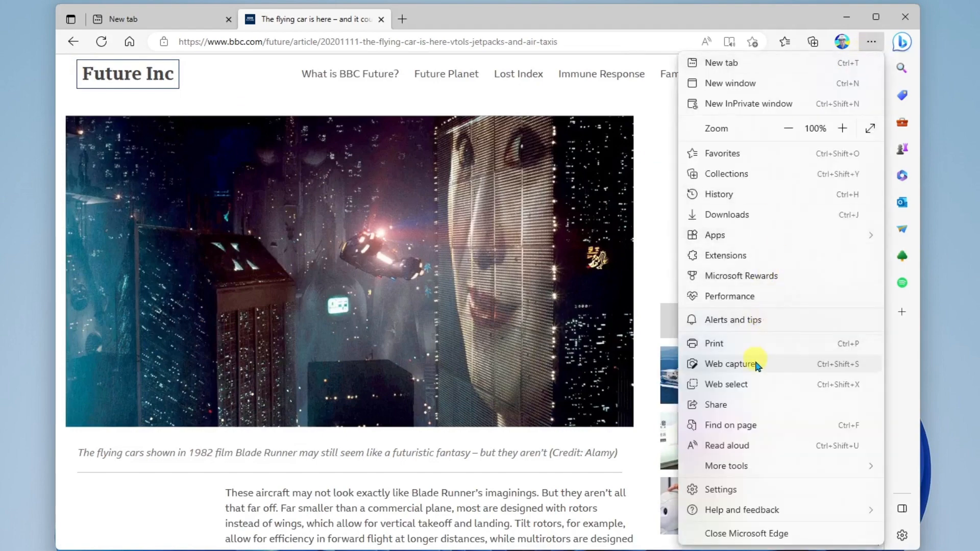
{"action": "left_click", "coordinate": [730, 363]}
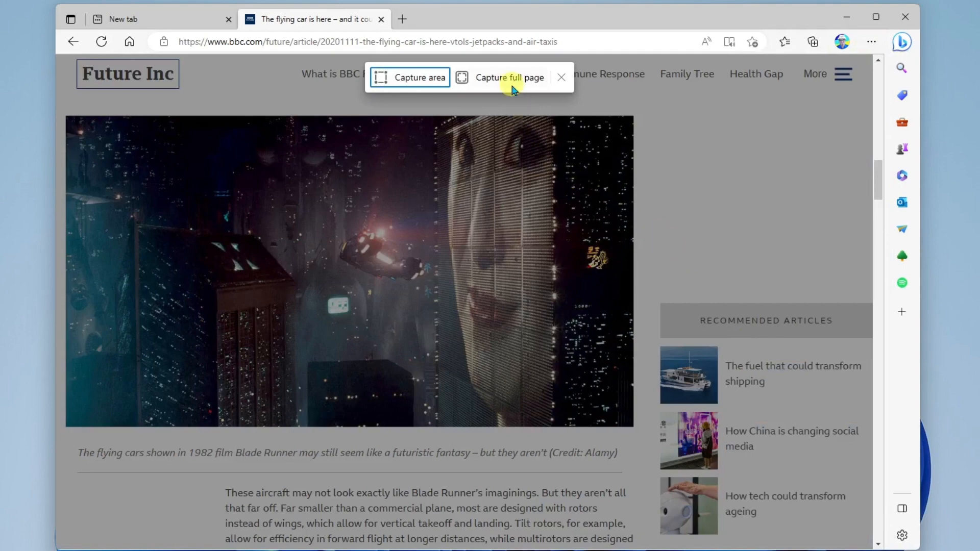
{"action": "left_click", "coordinate": [511, 78]}
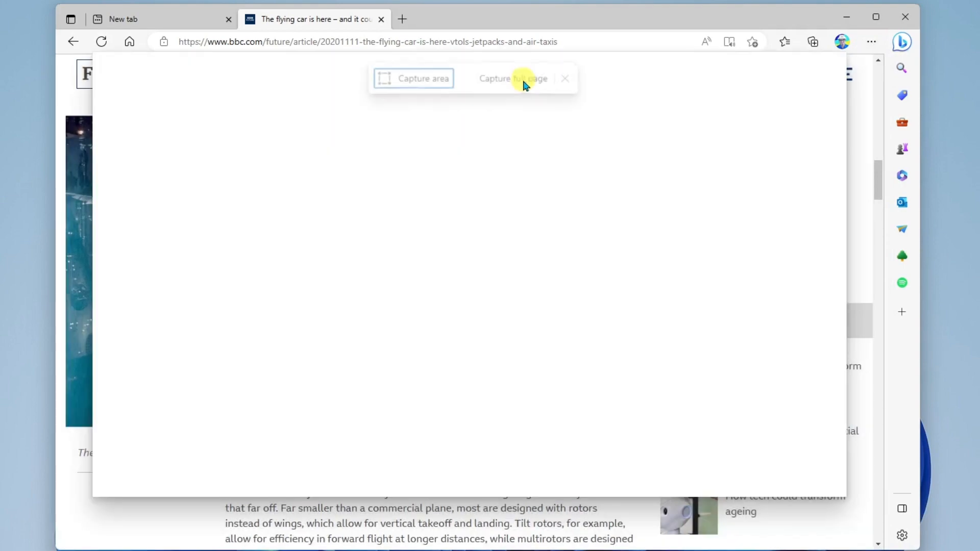
- Draw a red circle around the air taxi's cabin and a red arrow pointing at it
{"action": "left_click", "coordinate": [517, 78]}
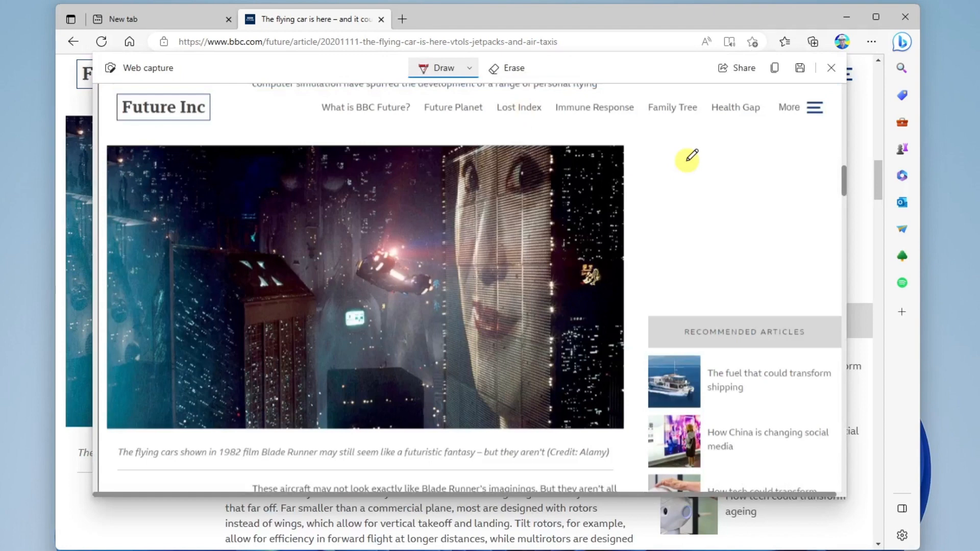
{"action": "mouse_move", "coordinate": [710, 223]}
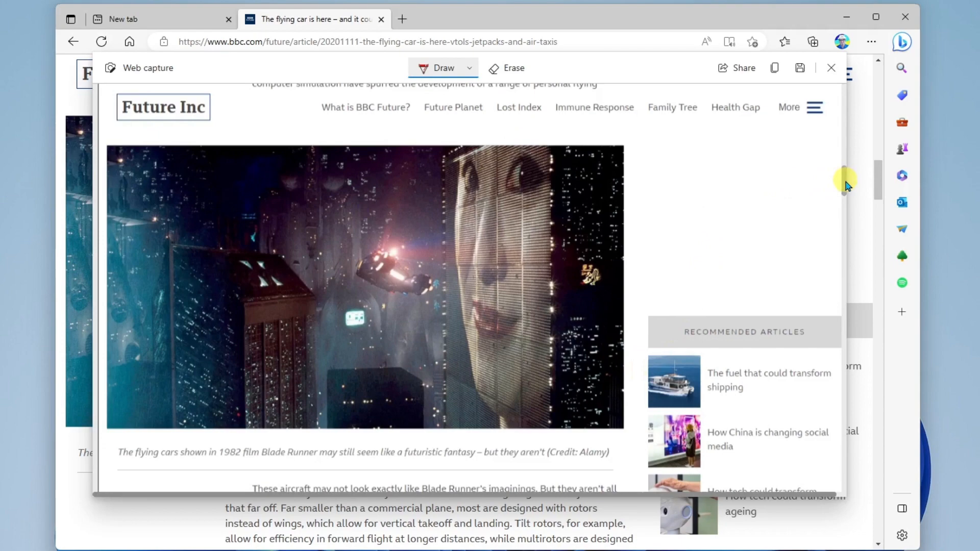
{"action": "scroll", "scroll_direction": "down", "scroll_amount": 3}
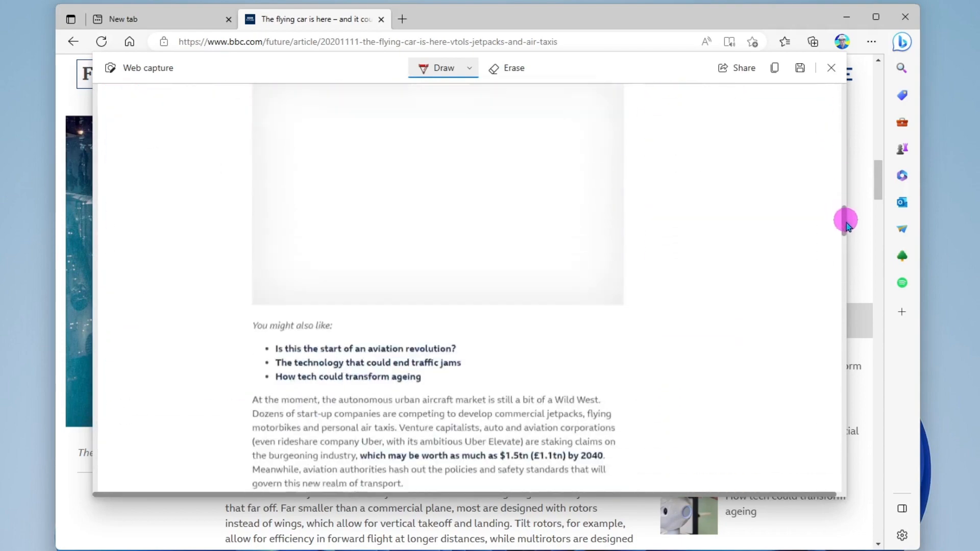
{"action": "scroll", "scroll_direction": "down", "scroll_amount": 3}
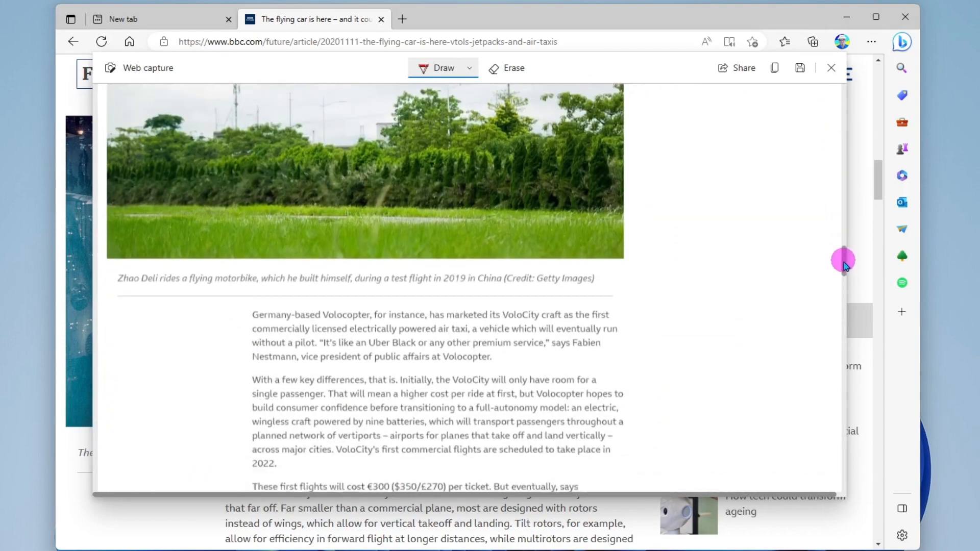
{"action": "scroll", "scroll_direction": "down", "scroll_amount": 3}
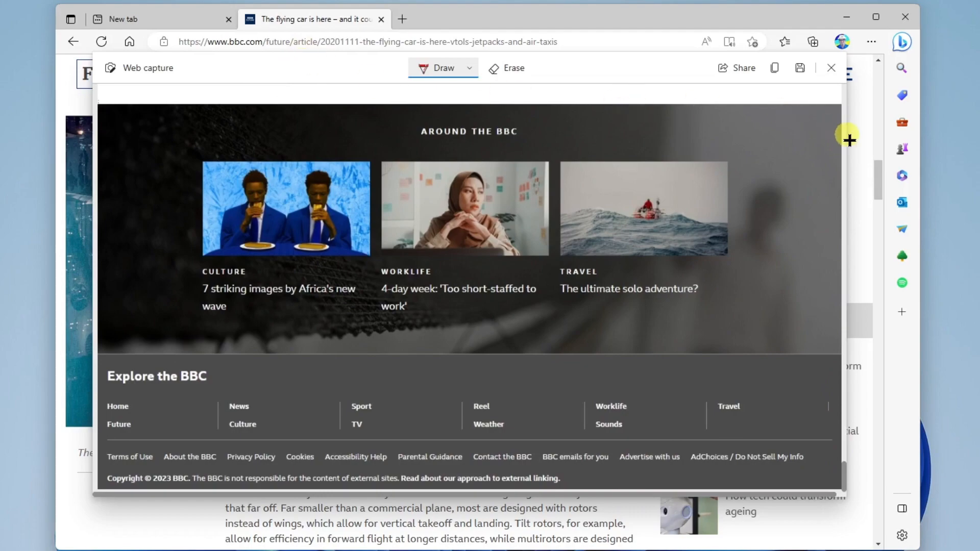
{"action": "mouse_move", "coordinate": [841, 478]}
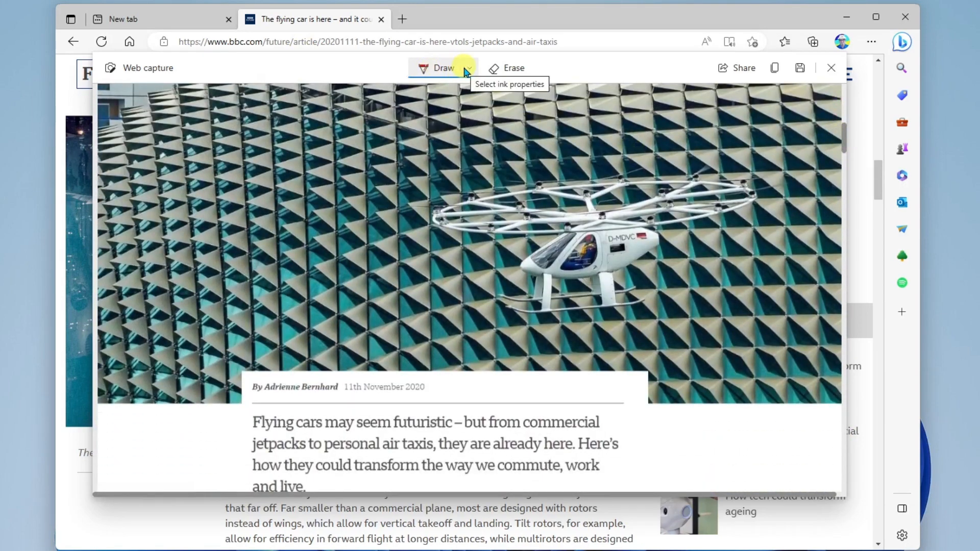
{"action": "left_click_drag", "start_coordinate": [619, 256], "coordinate": [662, 253]}
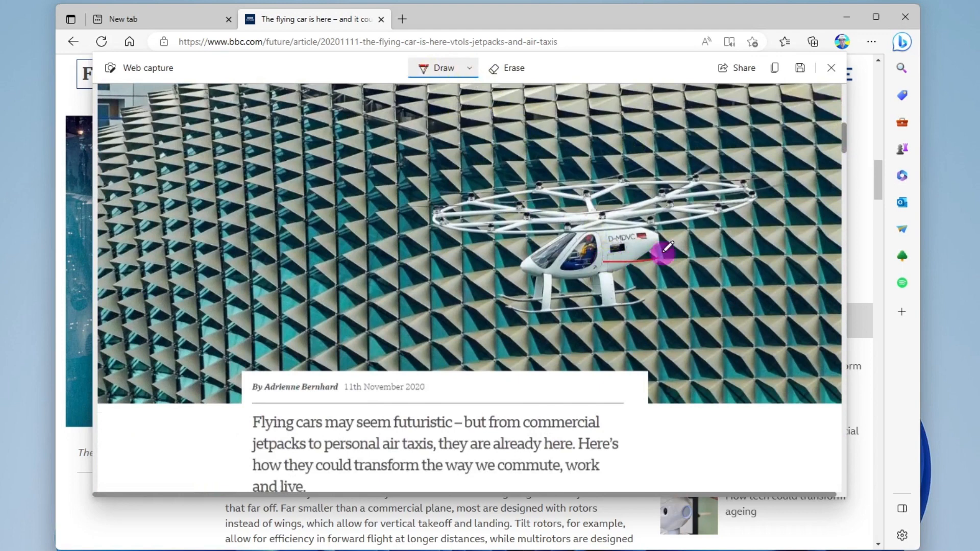
{"action": "left_click_drag", "start_coordinate": [631, 250], "coordinate": [675, 234]}
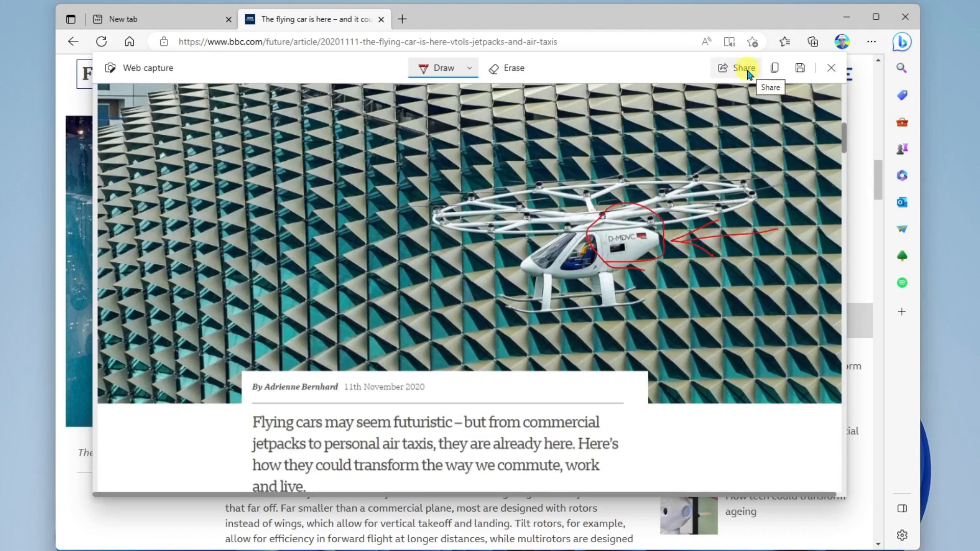
{"action": "mouse_move", "coordinate": [784, 75]}
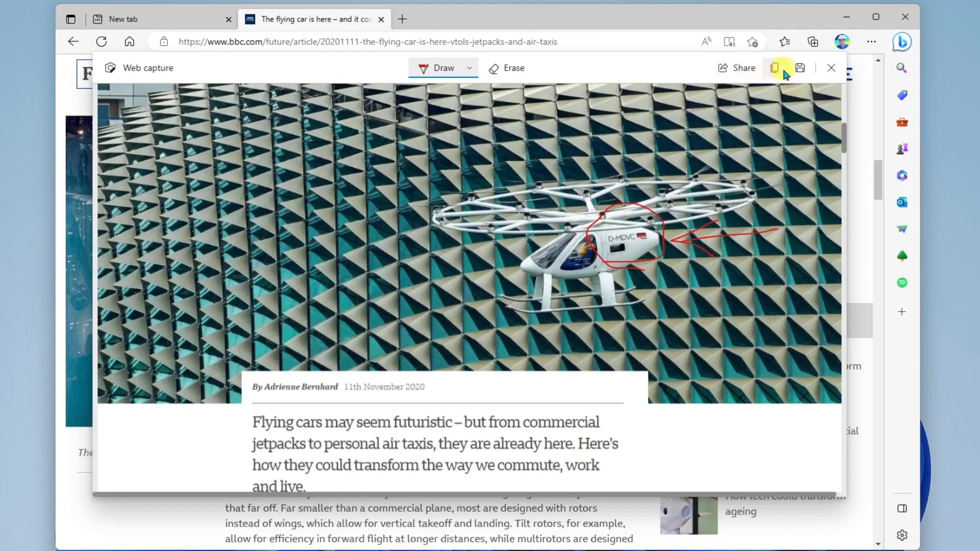
{"action": "mouse_move", "coordinate": [800, 67]}
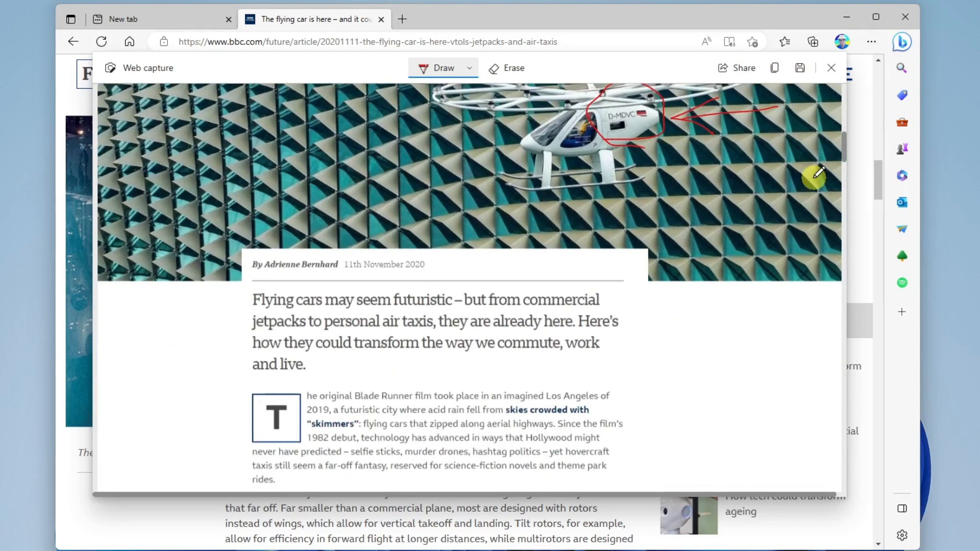
{"action": "scroll", "scroll_direction": "down", "scroll_amount": 3}
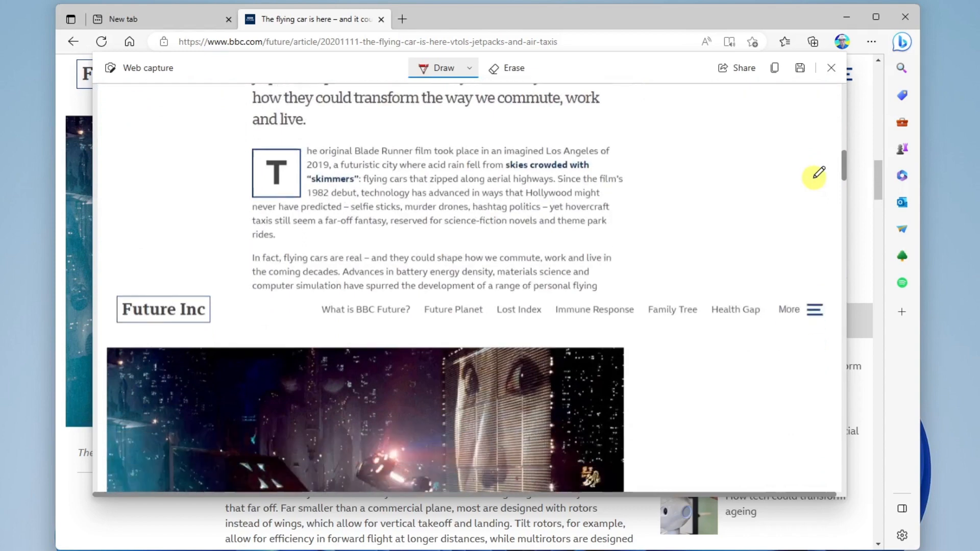
- Close the capture discarding unsaved markup, then scroll down to the Volocopter section
{"action": "left_click", "coordinate": [831, 67]}
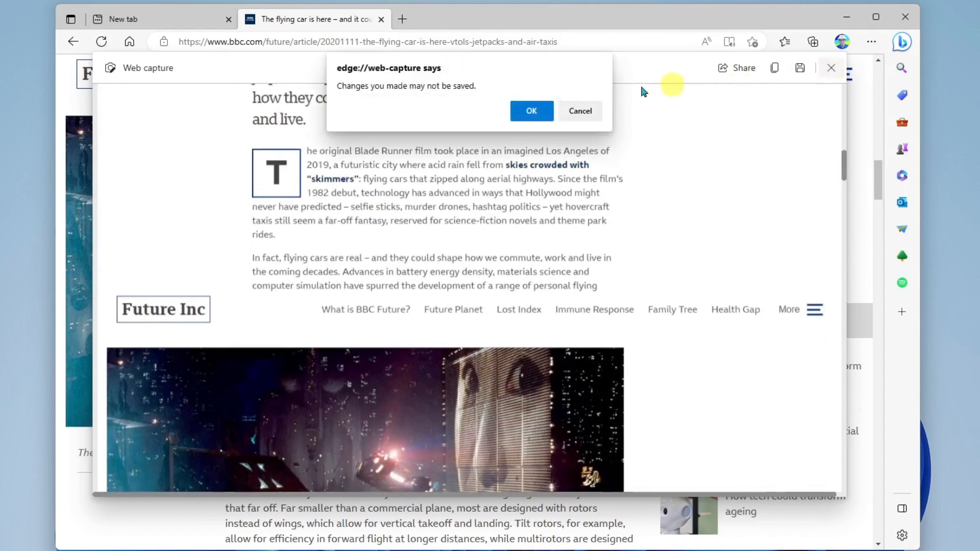
{"action": "left_click", "coordinate": [531, 110]}
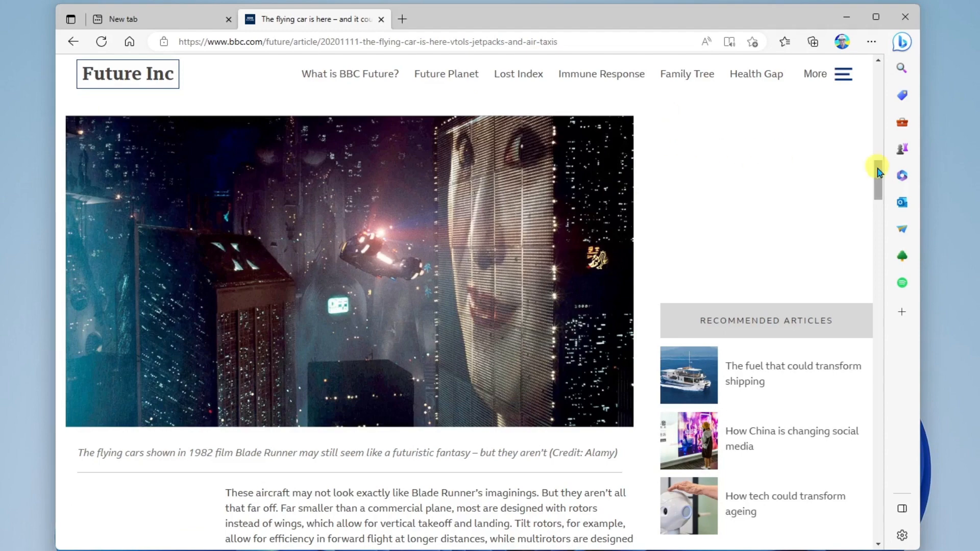
{"action": "scroll", "scroll_direction": "down", "scroll_amount": 3}
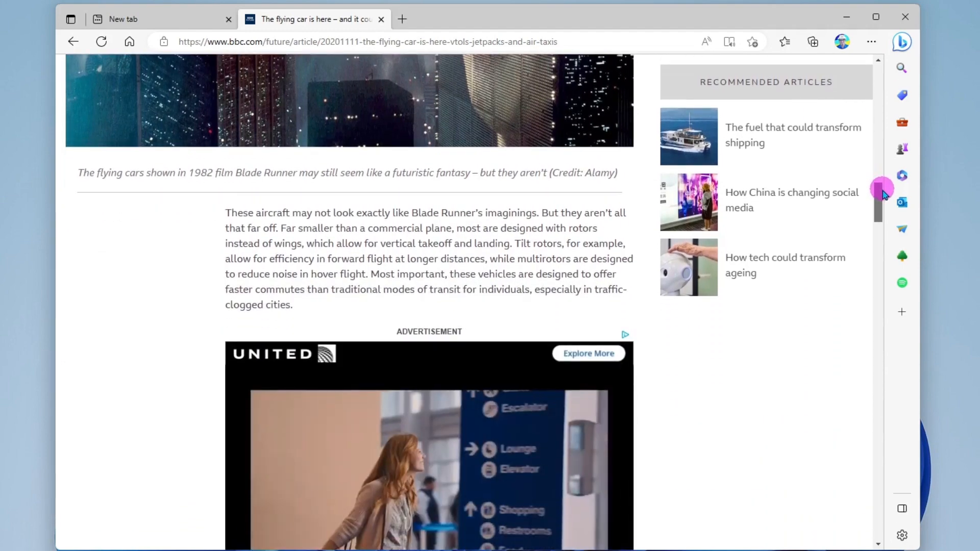
{"action": "scroll", "scroll_direction": "down", "scroll_amount": 3}
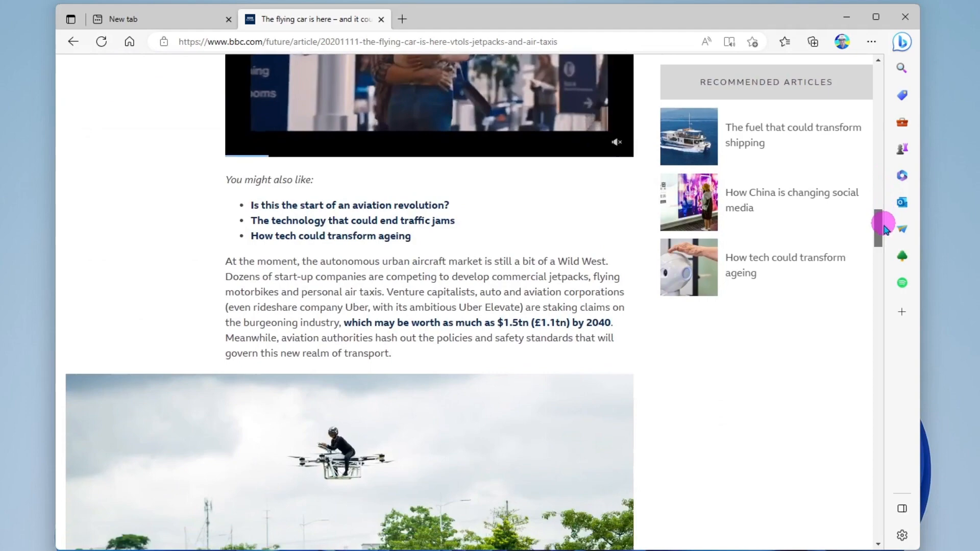
{"action": "scroll", "scroll_direction": "down", "scroll_amount": 3}
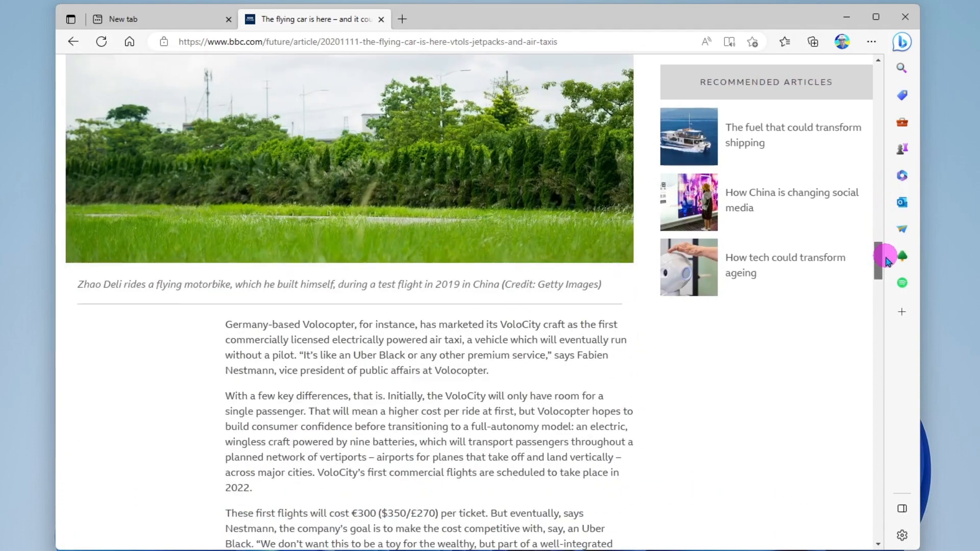
{"action": "scroll", "scroll_direction": "down", "scroll_amount": 3}
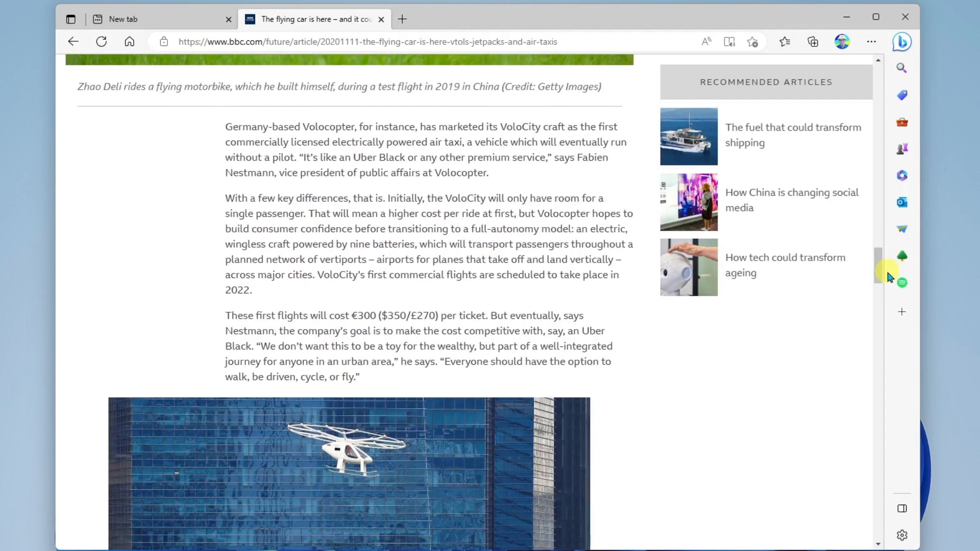
{"action": "mouse_move", "coordinate": [661, 335]}
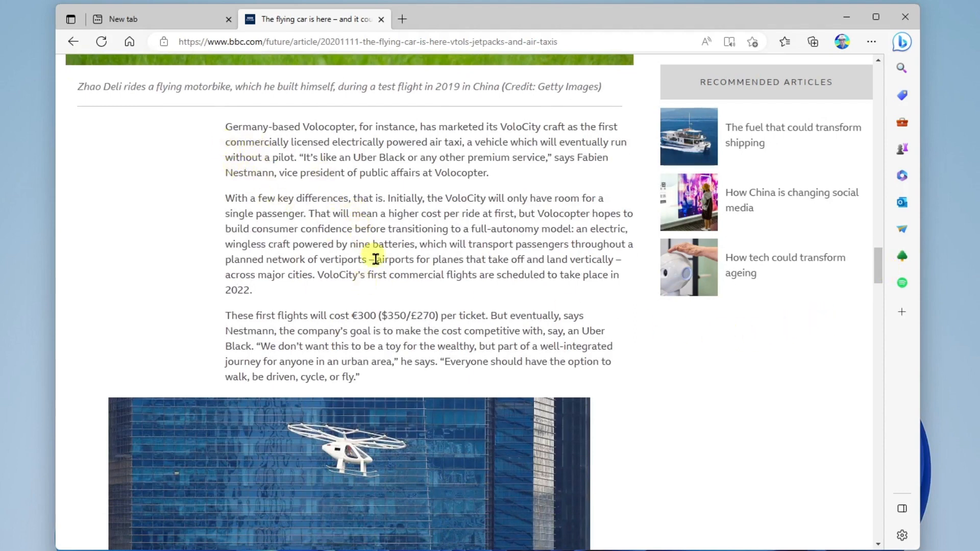
{"action": "double_click", "coordinate": [243, 126]}
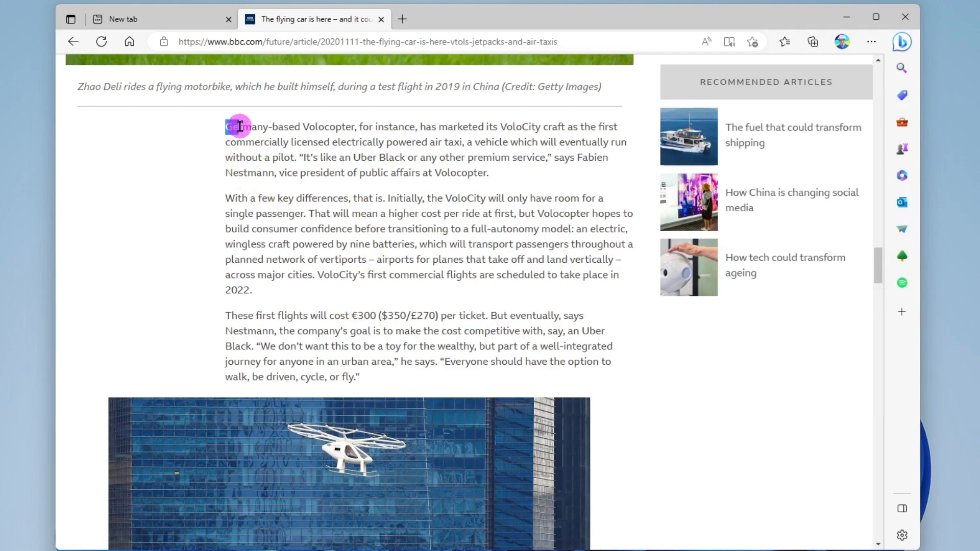
{"action": "left_click_drag", "start_coordinate": [228, 126], "coordinate": [477, 225]}
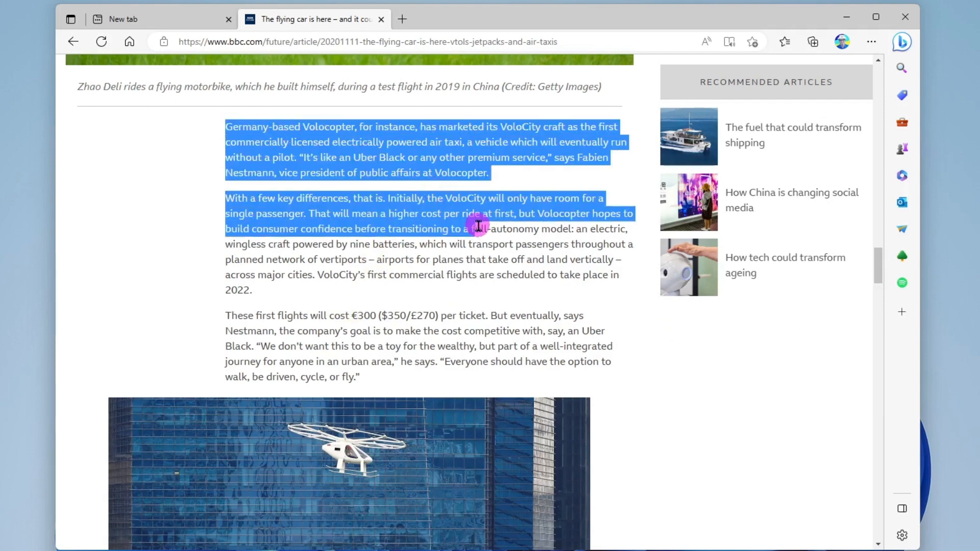
{"action": "left_click_drag", "start_coordinate": [478, 225], "coordinate": [566, 316]}
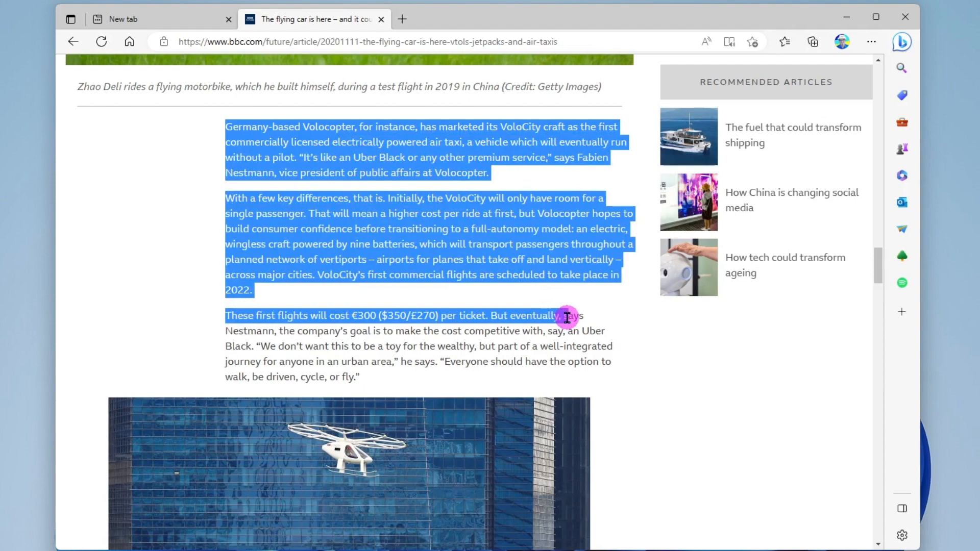
{"action": "left_click_drag", "start_coordinate": [565, 316], "coordinate": [584, 377]}
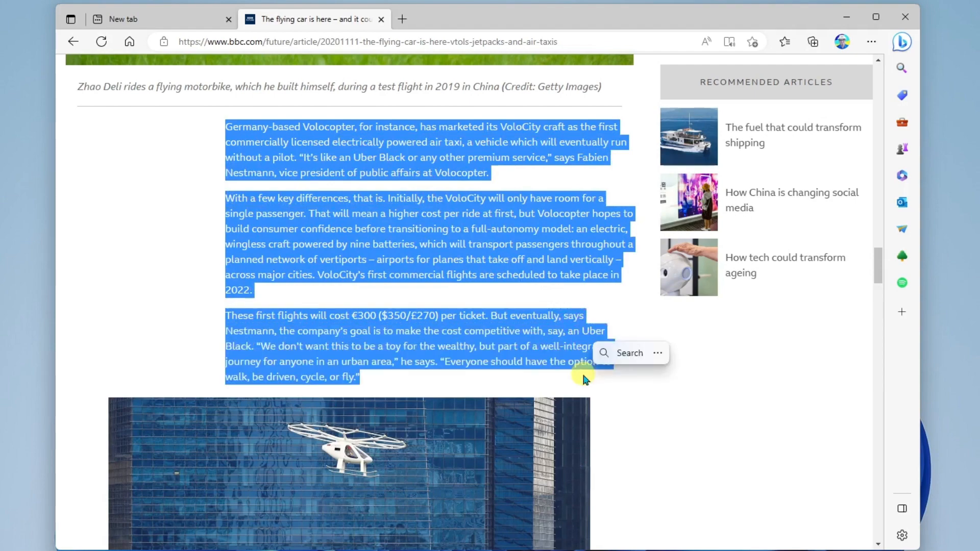
{"action": "mouse_move", "coordinate": [745, 394]}
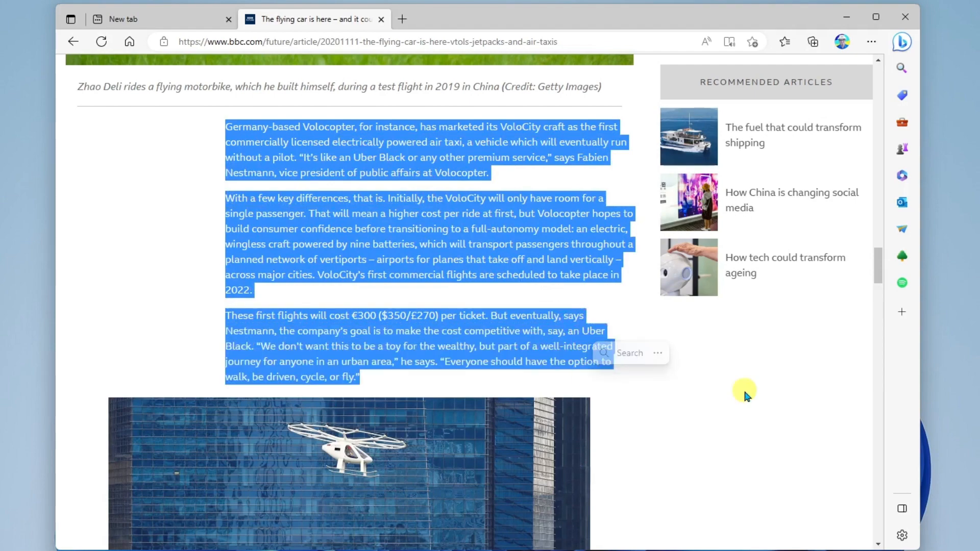
{"action": "left_click", "coordinate": [706, 405]}
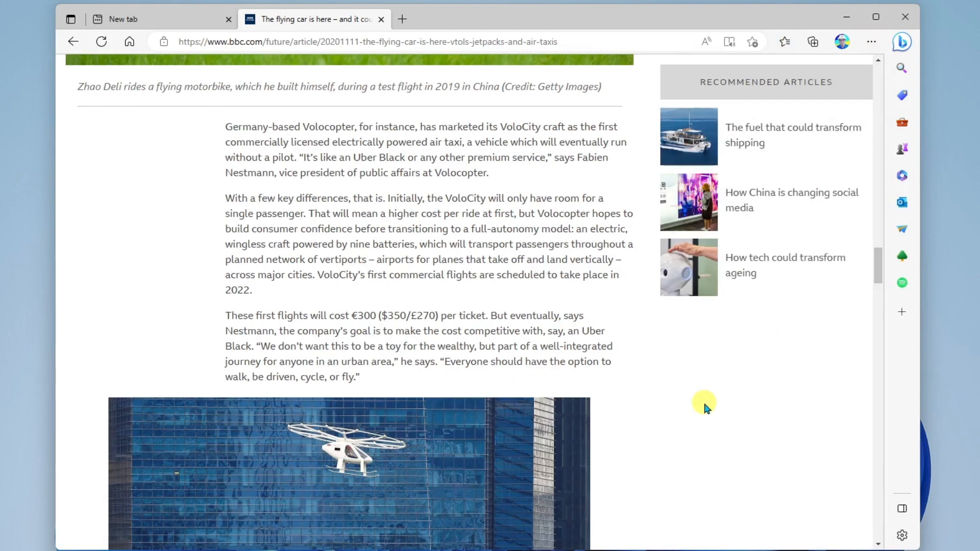
{"action": "mouse_move", "coordinate": [838, 76]}
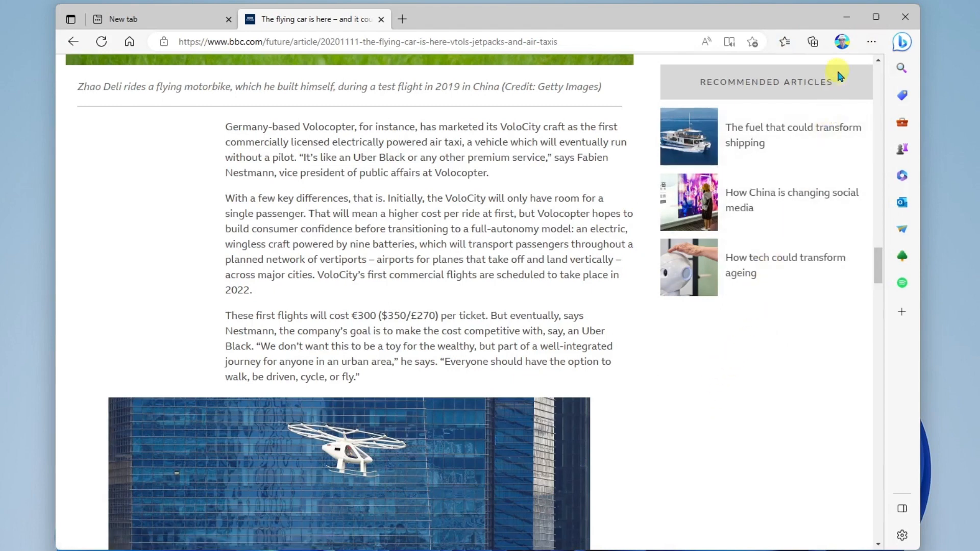
- Use Web select to box the three Volocopter paragraphs and copy them to the clipboard
{"action": "left_click", "coordinate": [871, 41]}
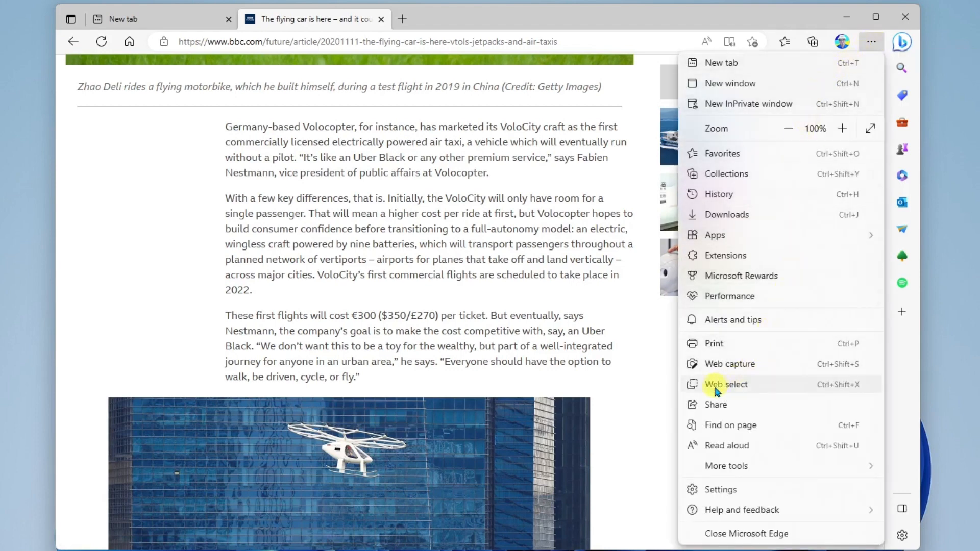
{"action": "left_click", "coordinate": [728, 383]}
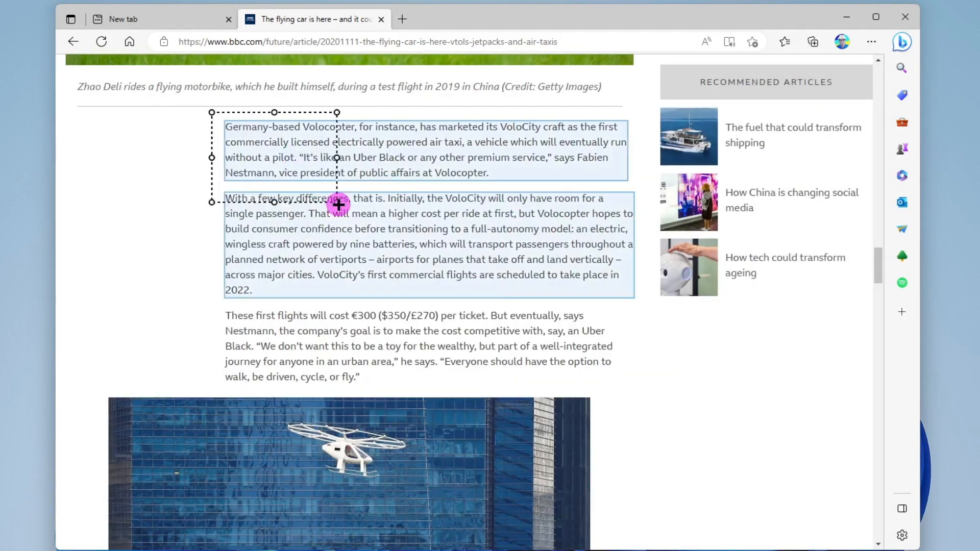
{"action": "left_click_drag", "start_coordinate": [337, 205], "coordinate": [640, 393]}
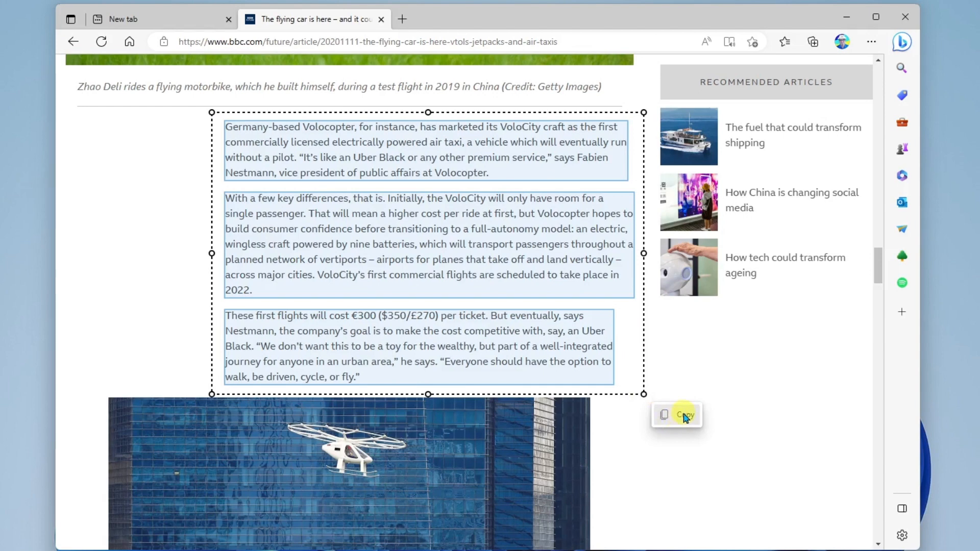
{"action": "left_click", "coordinate": [683, 414]}
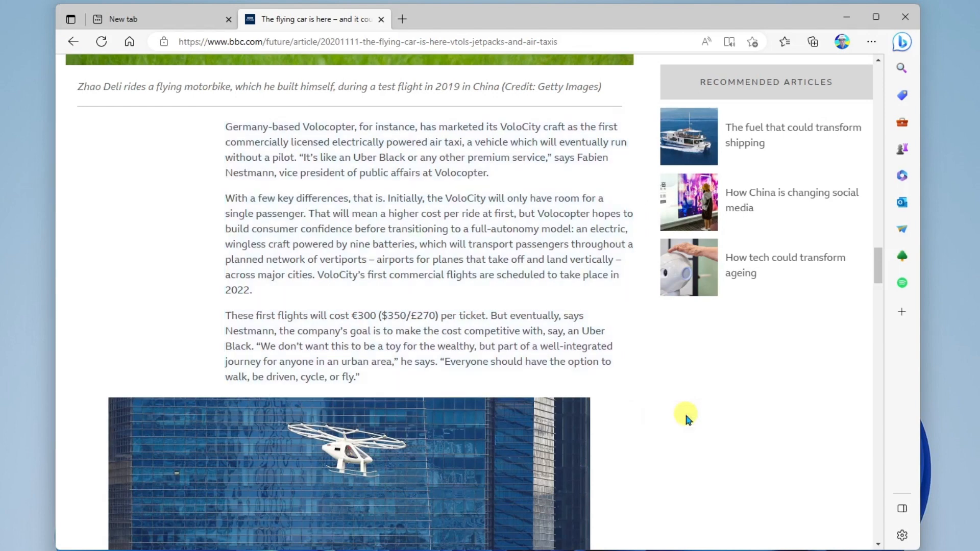
{"action": "mouse_move", "coordinate": [694, 381]}
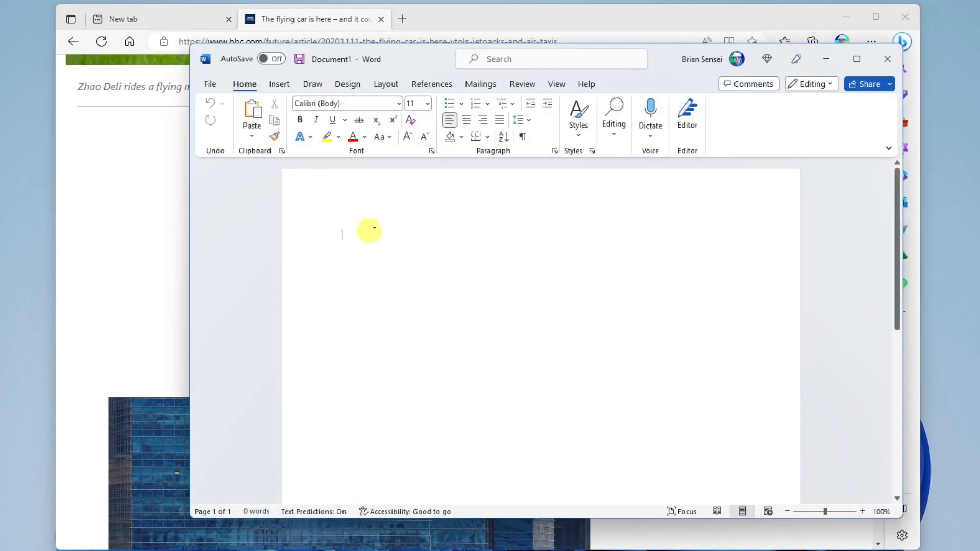
- Paste the three copied Volocopter paragraphs into the blank Word Document1
{"action": "right_click", "coordinate": [369, 230]}
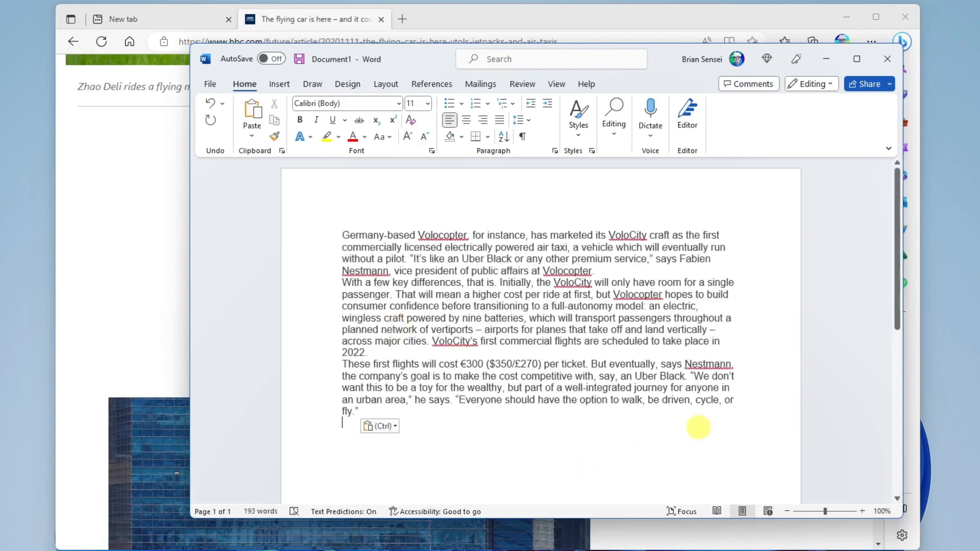
{"action": "mouse_move", "coordinate": [543, 440]}
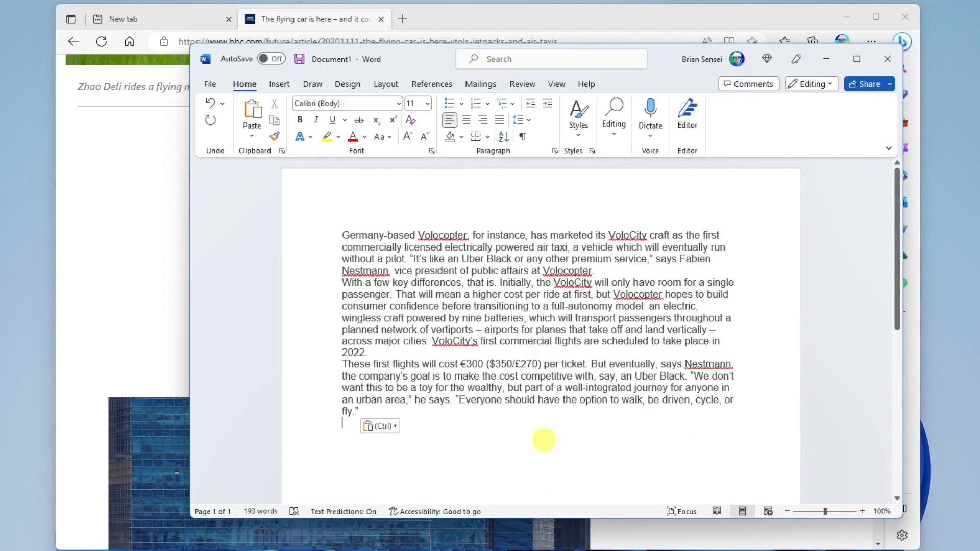
{"action": "mouse_move", "coordinate": [825, 62]}
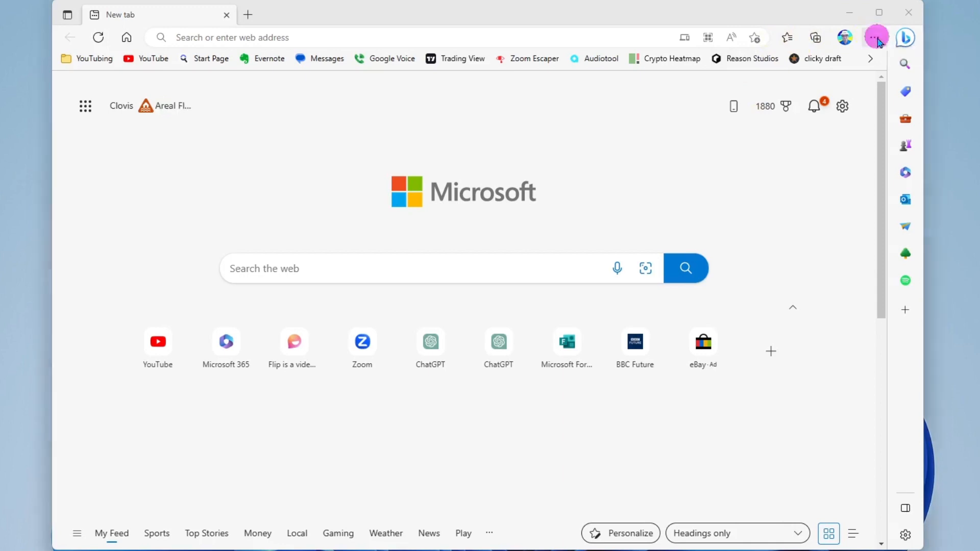
- Go to Edge Settings and show the Appearance page with theme choices
{"action": "left_click", "coordinate": [874, 36]}
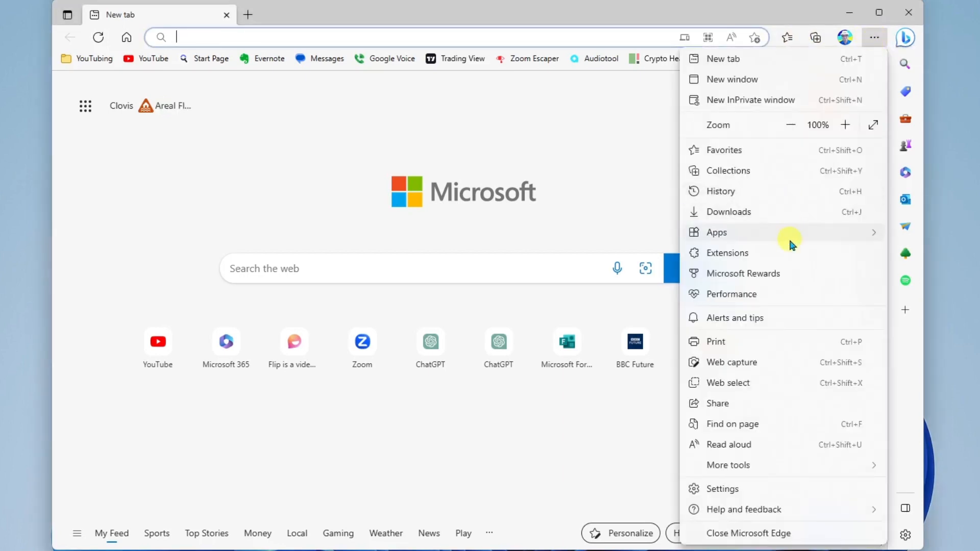
{"action": "left_click", "coordinate": [722, 489]}
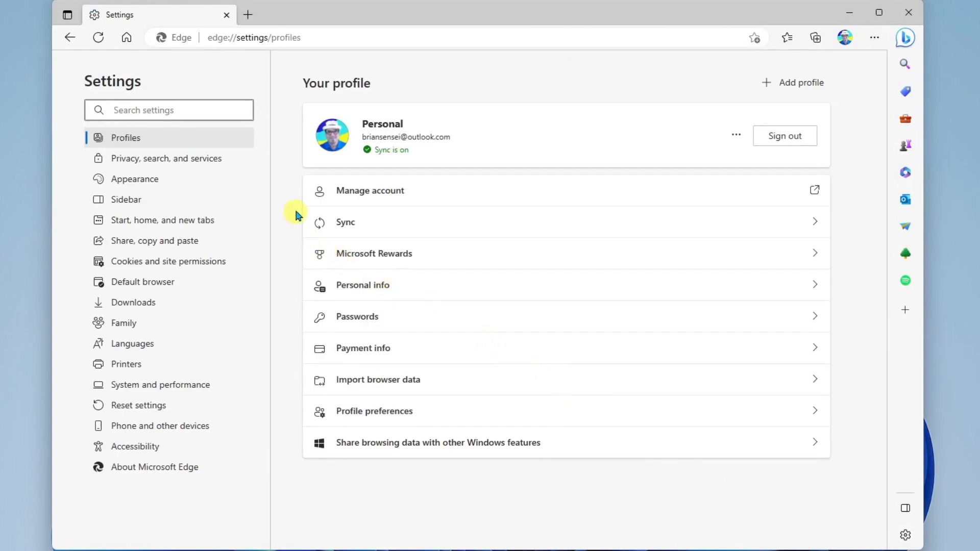
{"action": "left_click", "coordinate": [135, 179]}
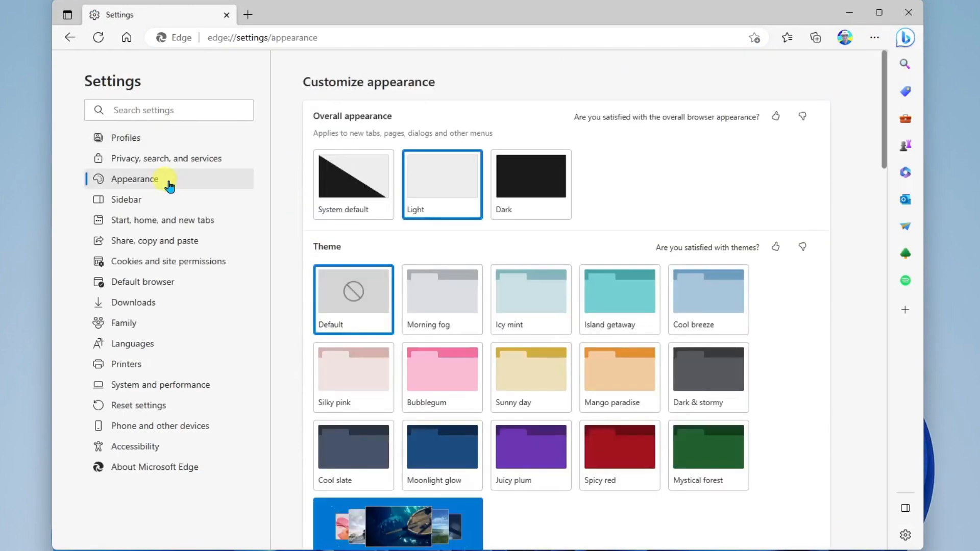
- Switch on the Web capture and Web select button toggles under Customize toolbar
{"action": "scroll", "scroll_direction": "down", "scroll_amount": 3}
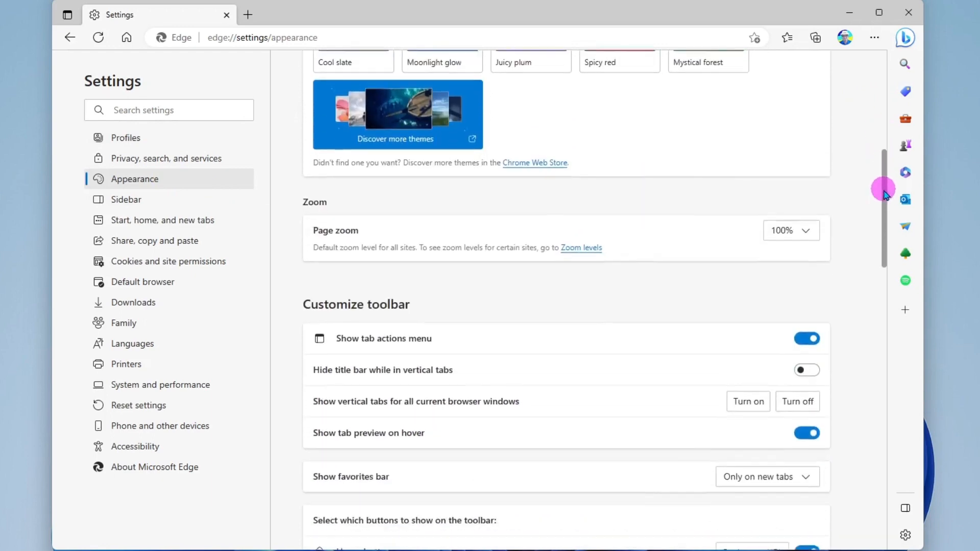
{"action": "scroll", "scroll_direction": "down", "scroll_amount": 3}
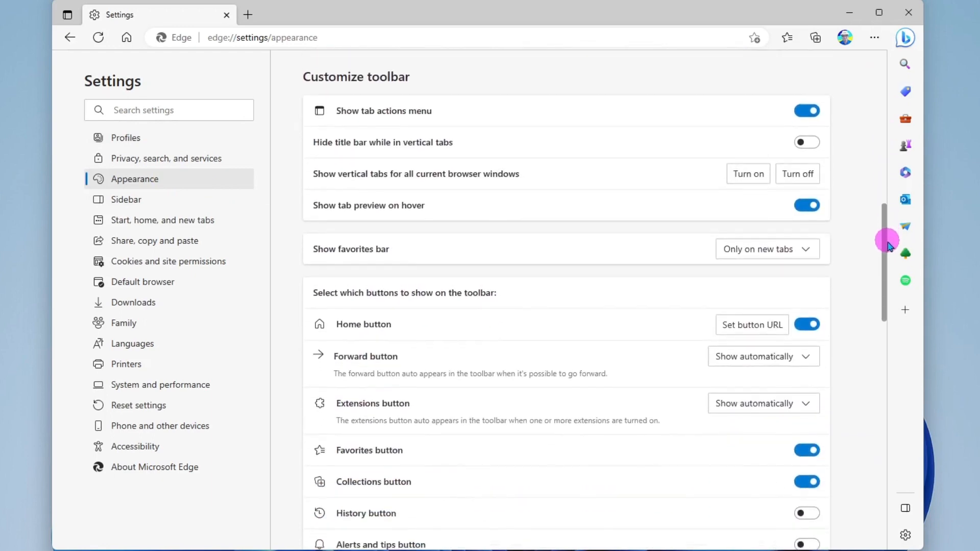
{"action": "scroll", "scroll_direction": "down", "scroll_amount": 3}
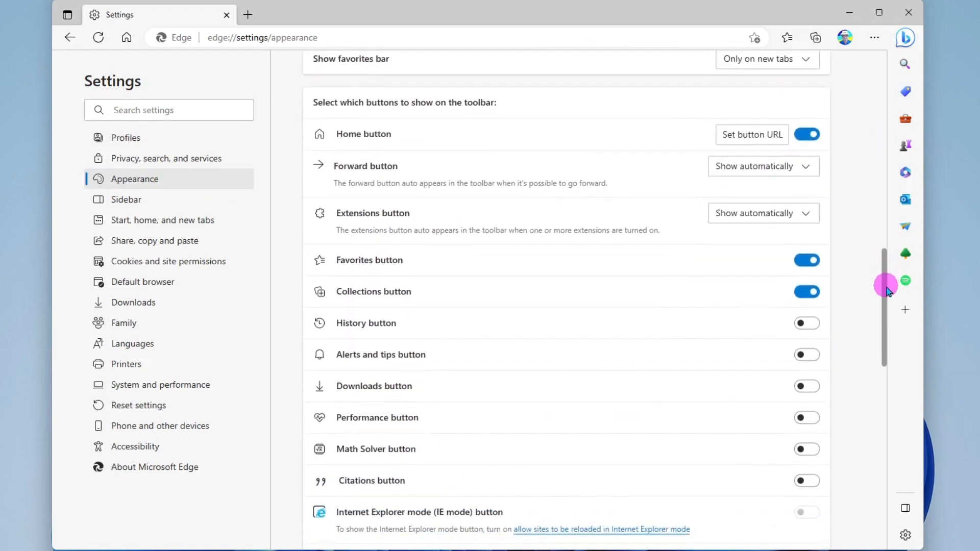
{"action": "scroll", "scroll_direction": "down", "scroll_amount": 3}
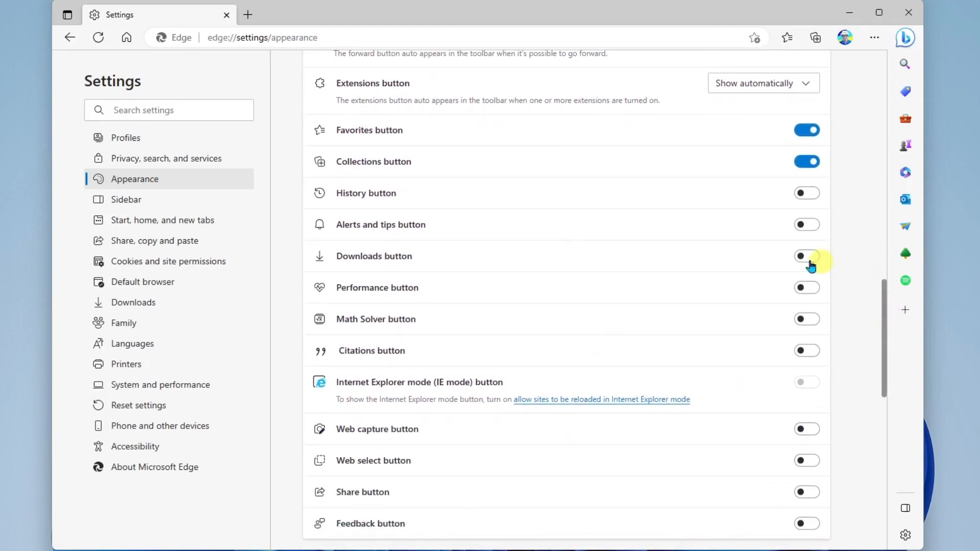
{"action": "mouse_move", "coordinate": [680, 262]}
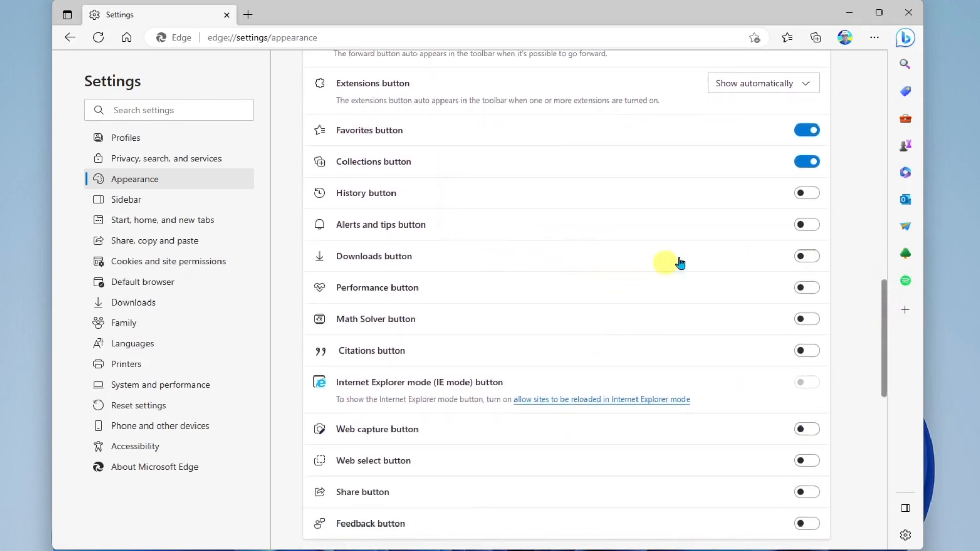
{"action": "mouse_move", "coordinate": [757, 376]}
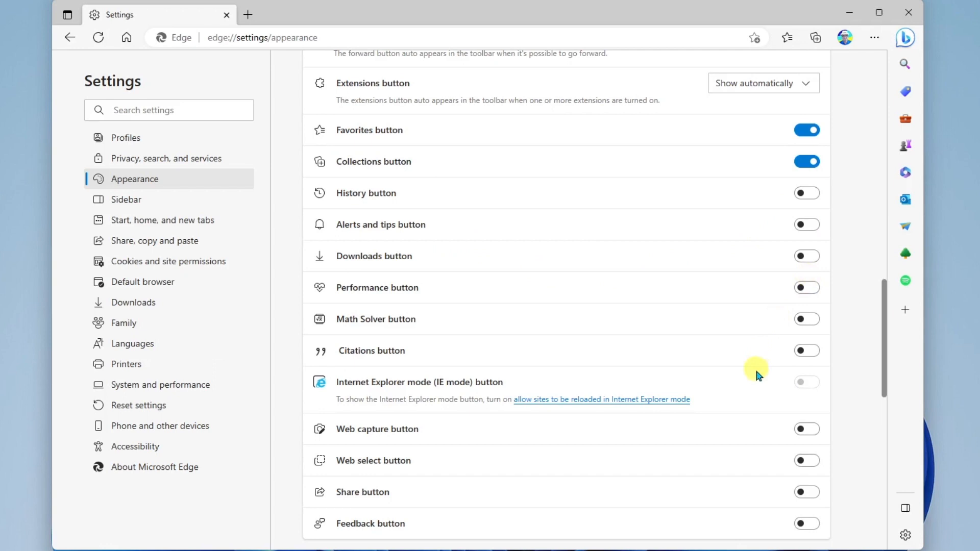
{"action": "left_click", "coordinate": [807, 429]}
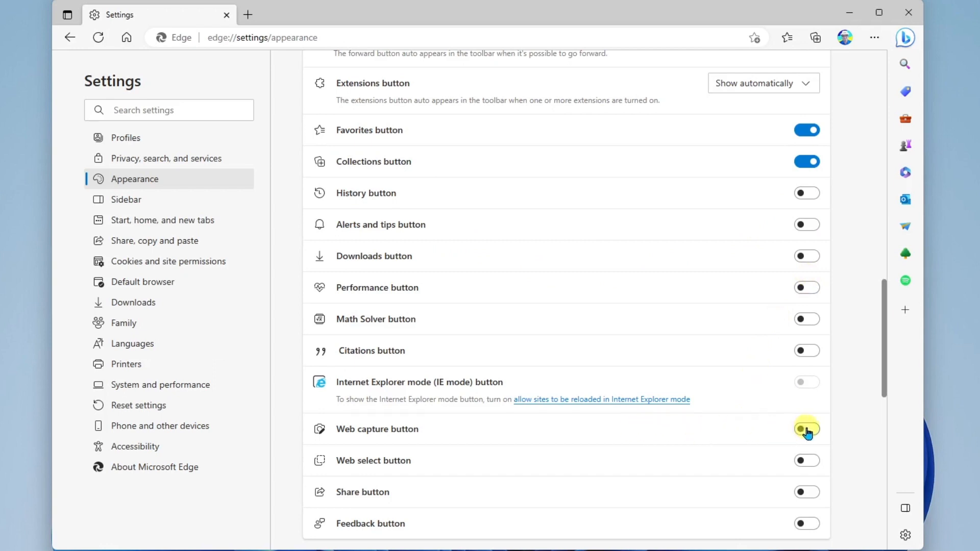
{"action": "left_click", "coordinate": [806, 429]}
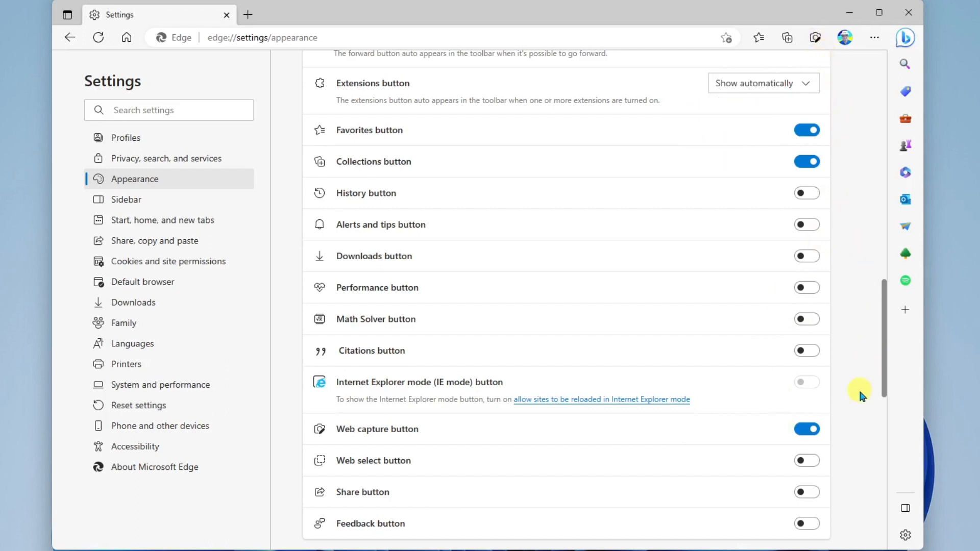
{"action": "left_click", "coordinate": [806, 460]}
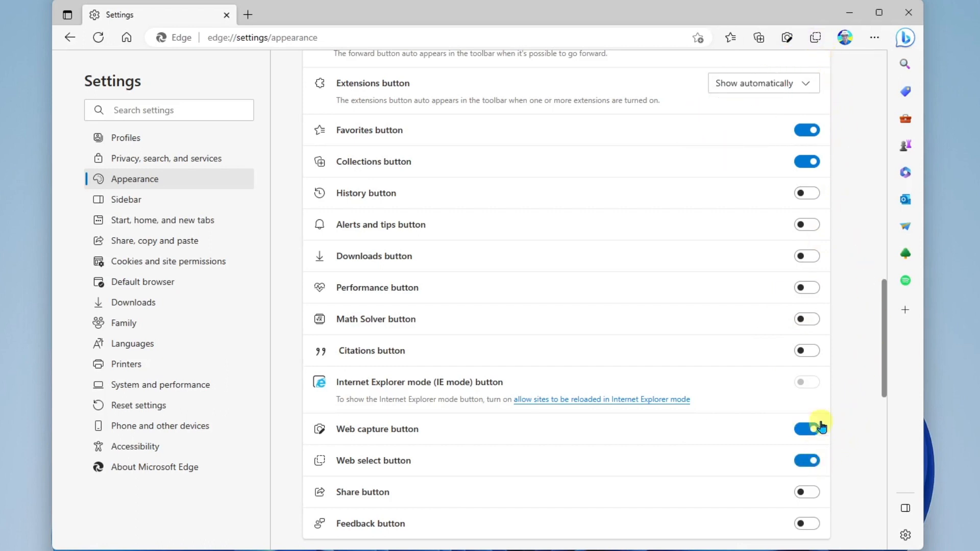